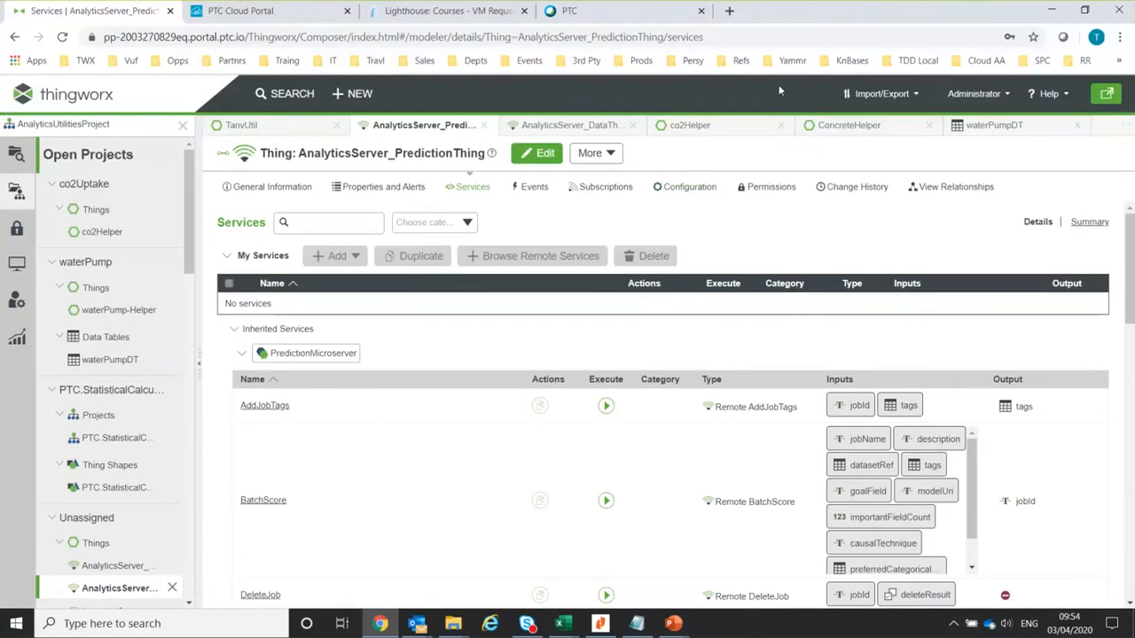
Start an Import from file via Import/Export and browse for the entity file
click(883, 92)
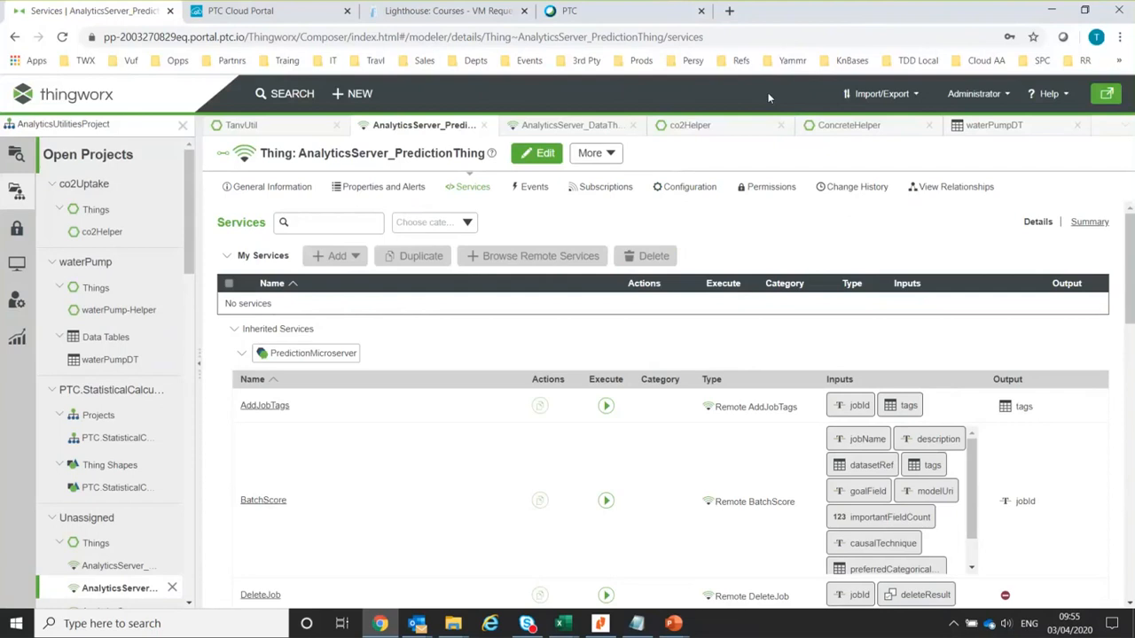
mouse_move(754, 99)
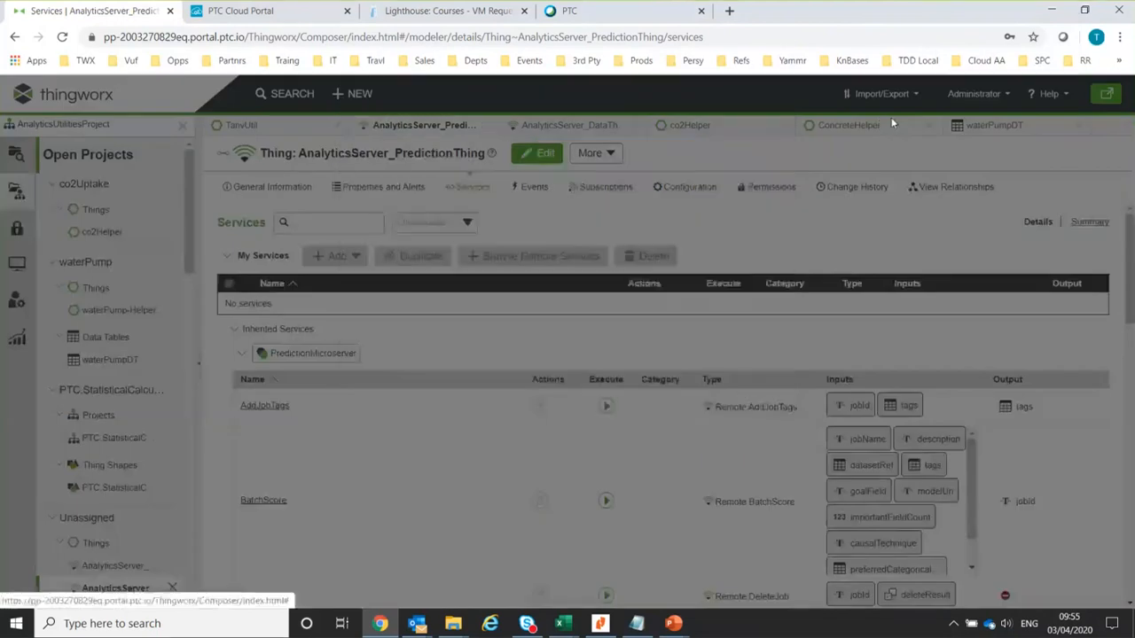
click(881, 92)
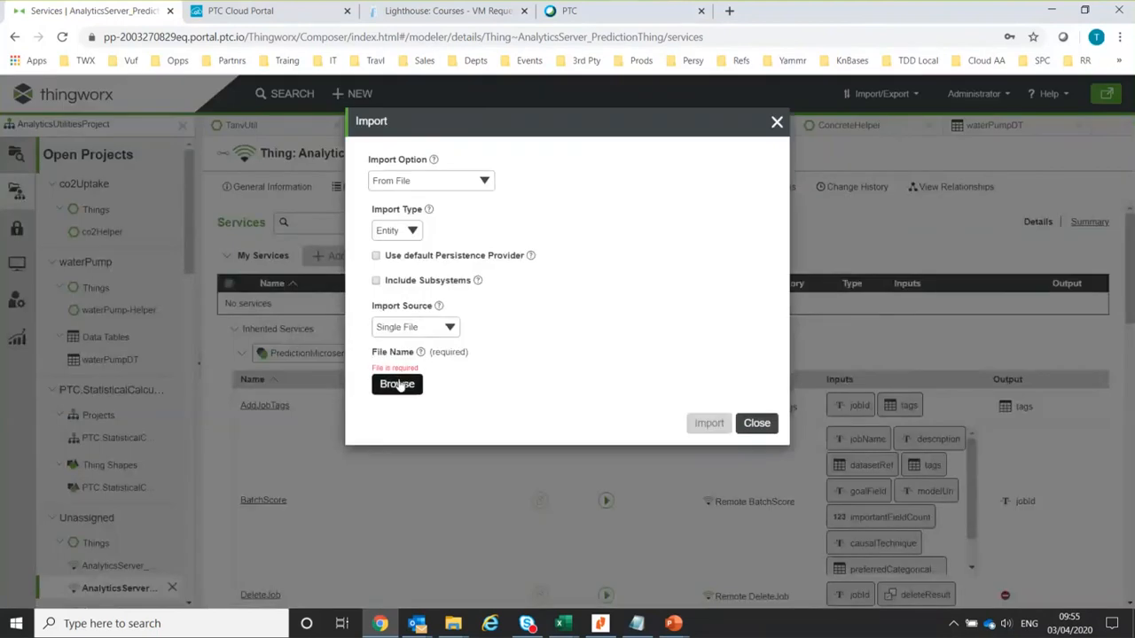
click(397, 383)
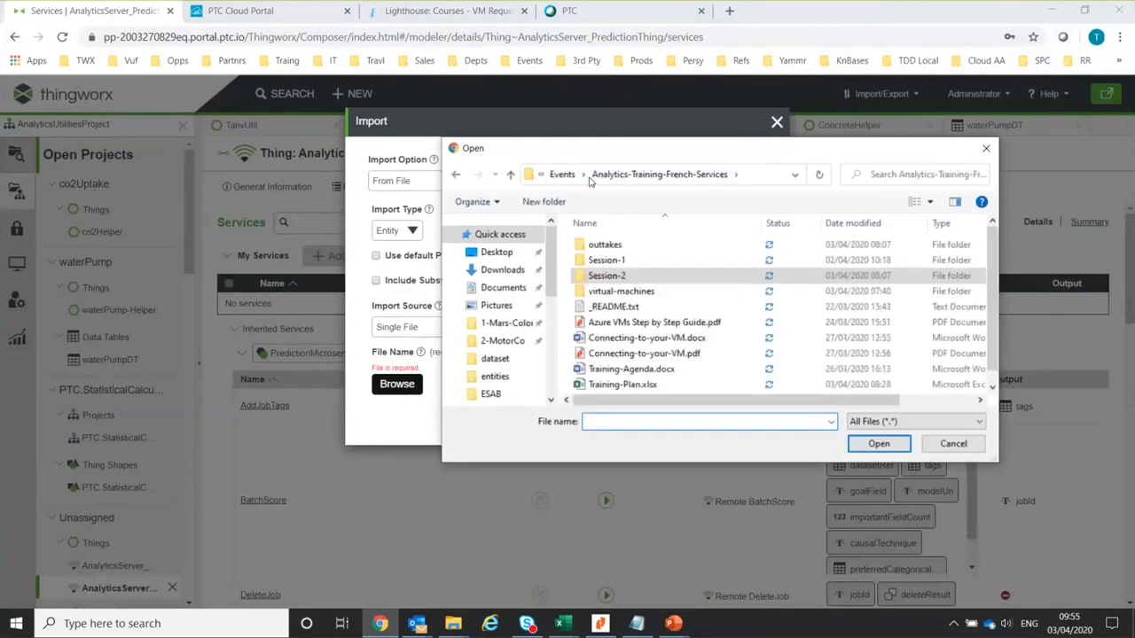
Import Entities.twx from Session-2 > 6-Using-Prescriptions > resources and close the dialog
double_click(607, 277)
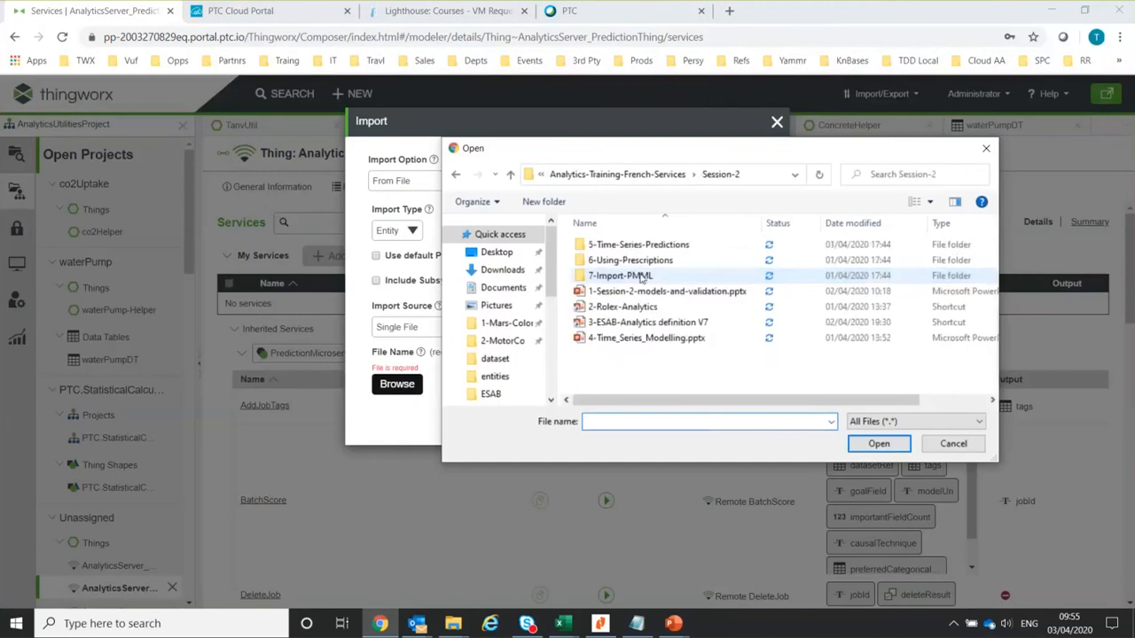
double_click(631, 258)
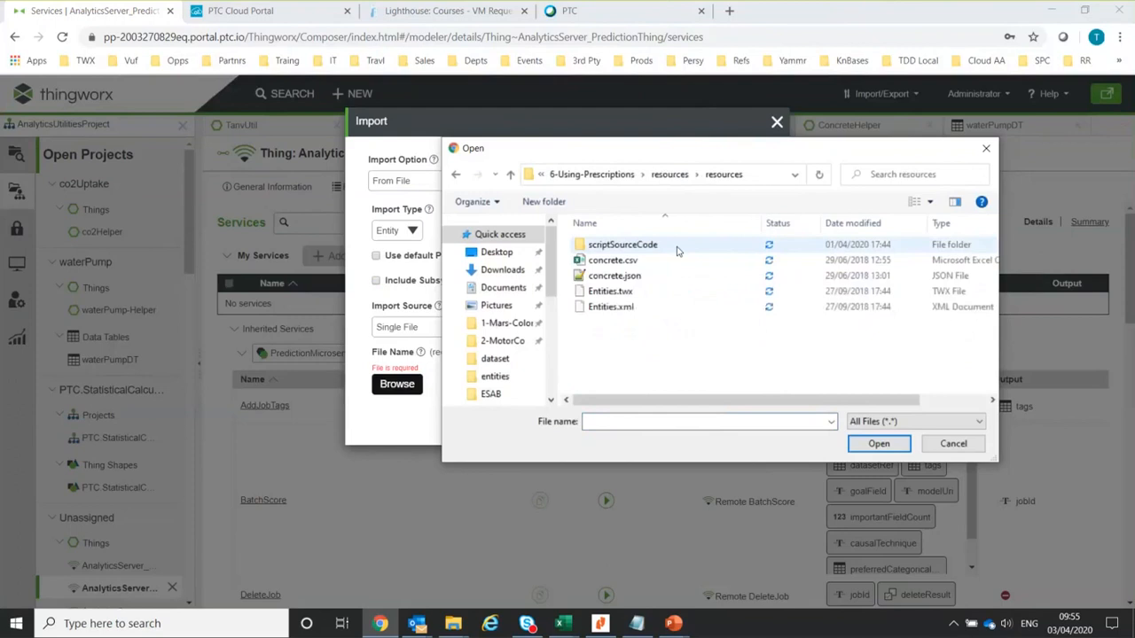
click(610, 291)
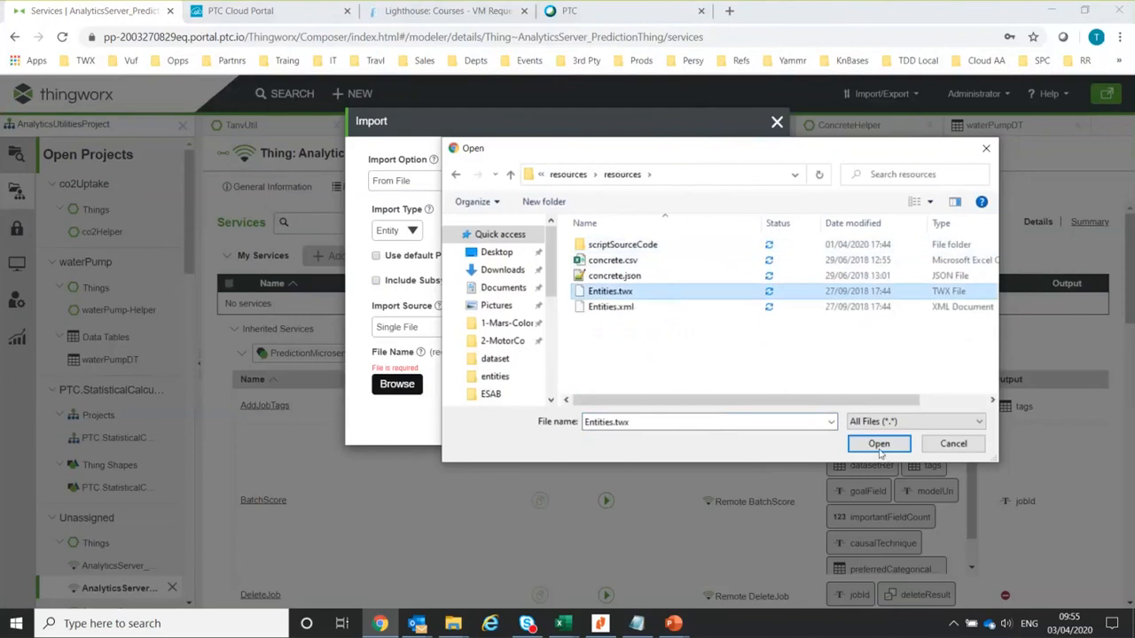
click(878, 443)
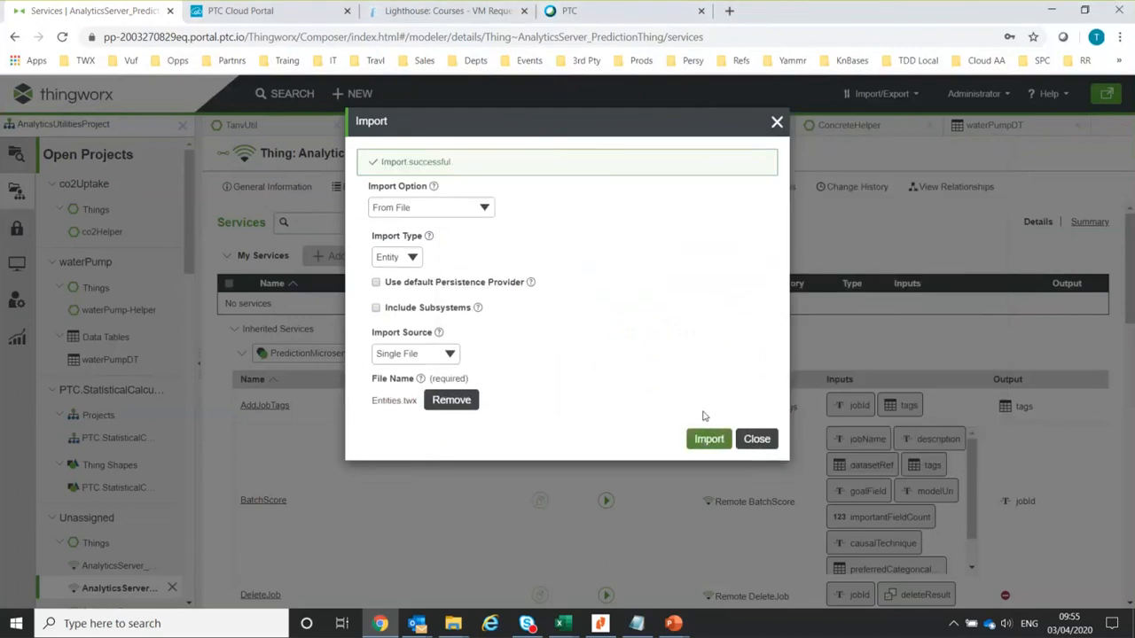
click(755, 438)
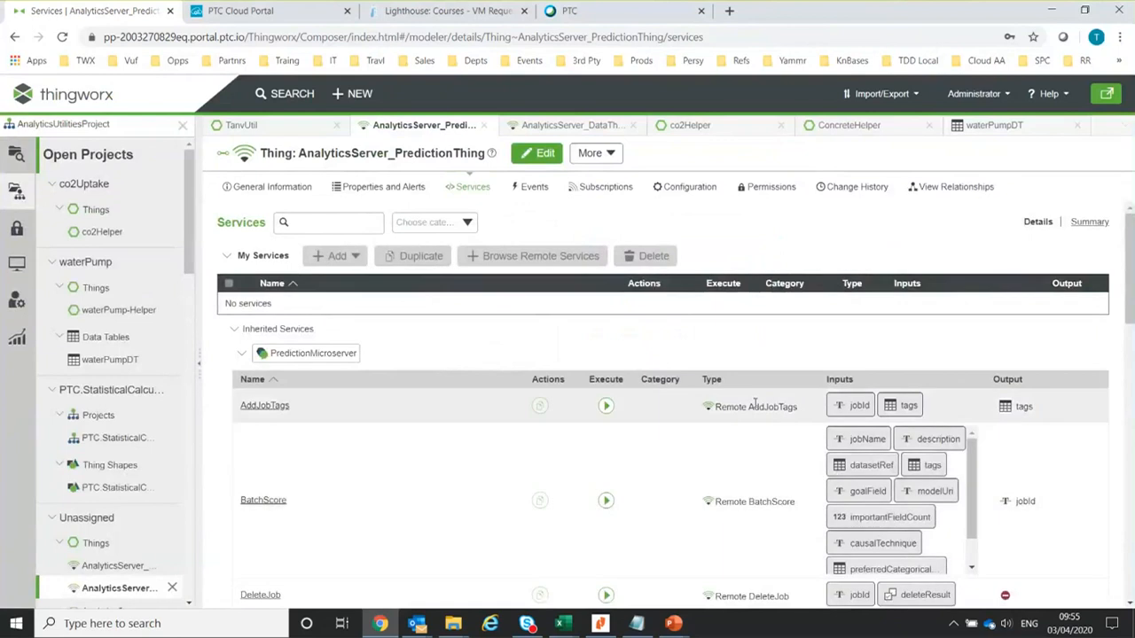
mouse_move(750, 399)
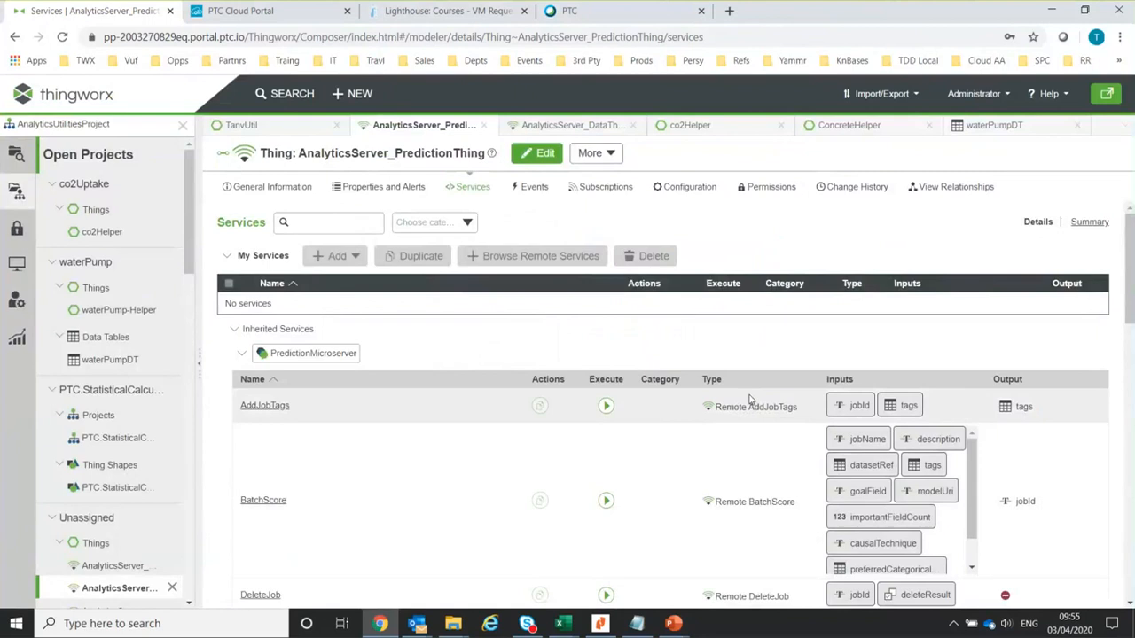
Show the Analytics Builder Data list and select the concrete dataset row
click(16, 339)
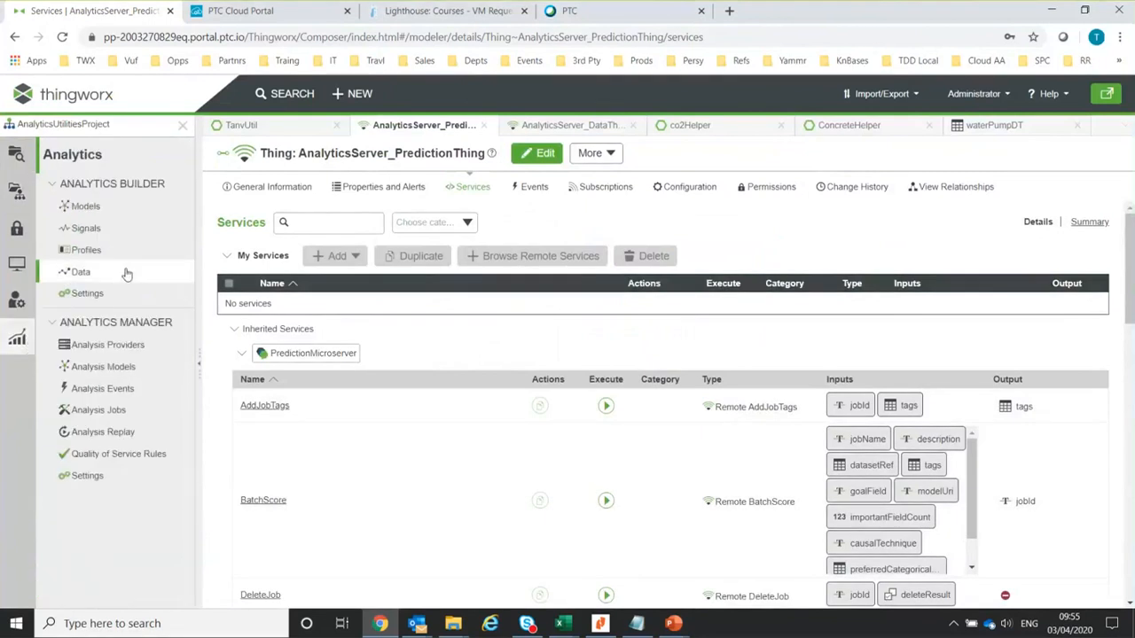
click(82, 271)
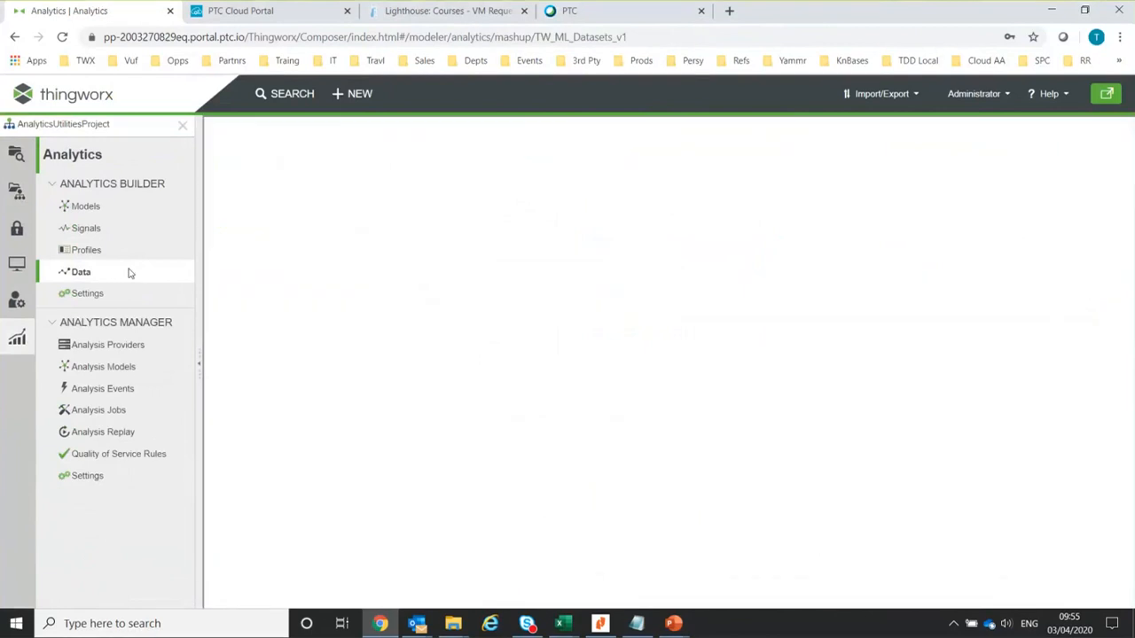
click(82, 271)
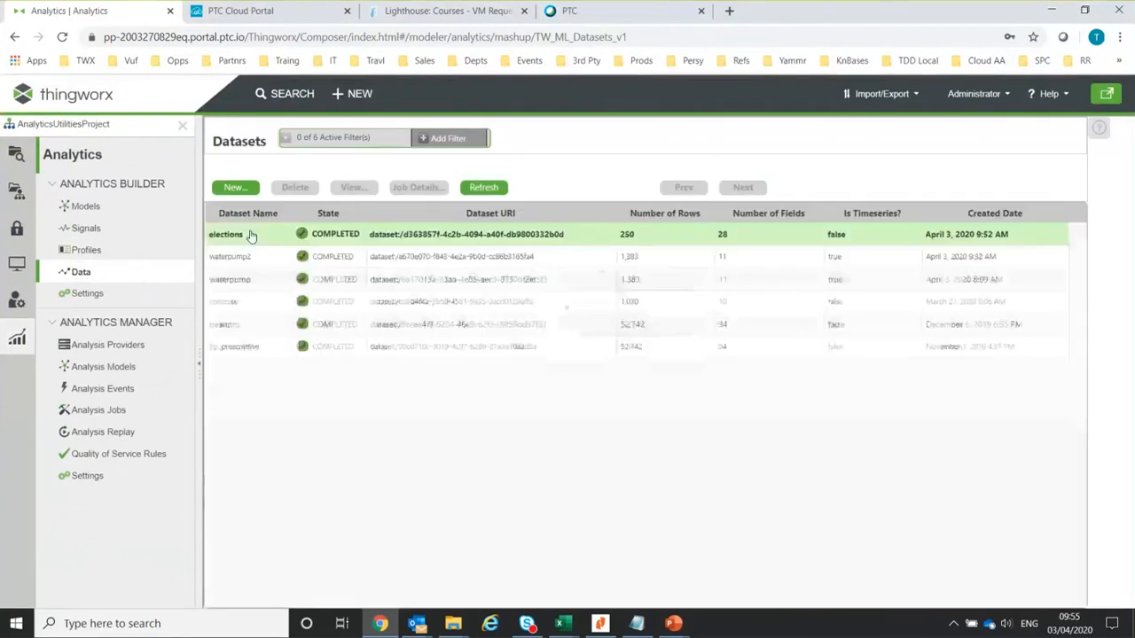
click(225, 301)
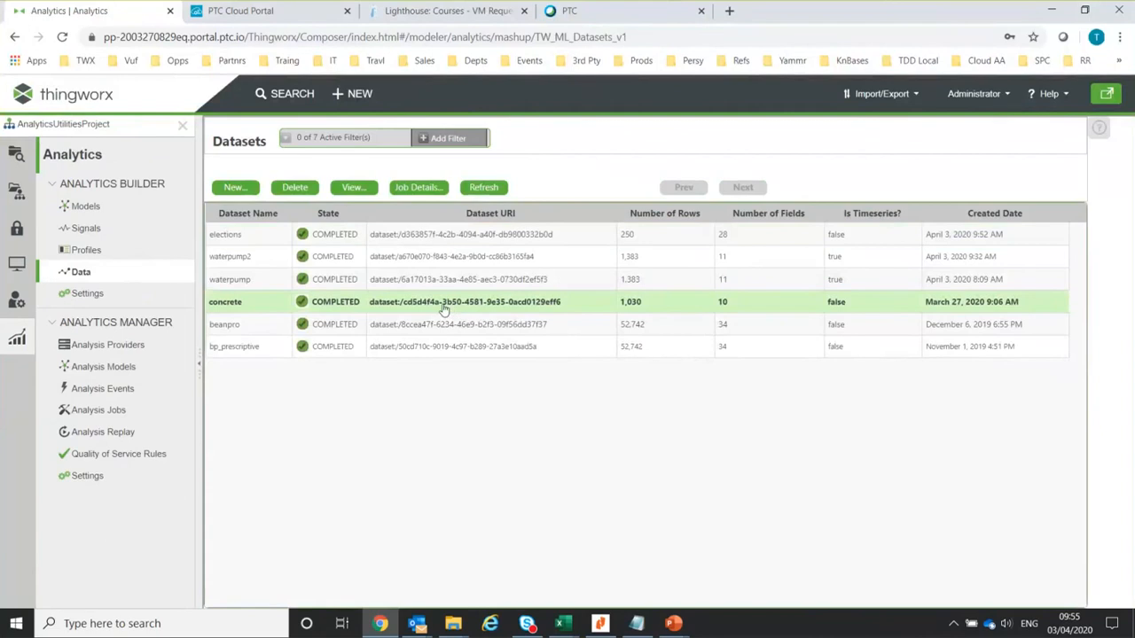
mouse_move(443, 302)
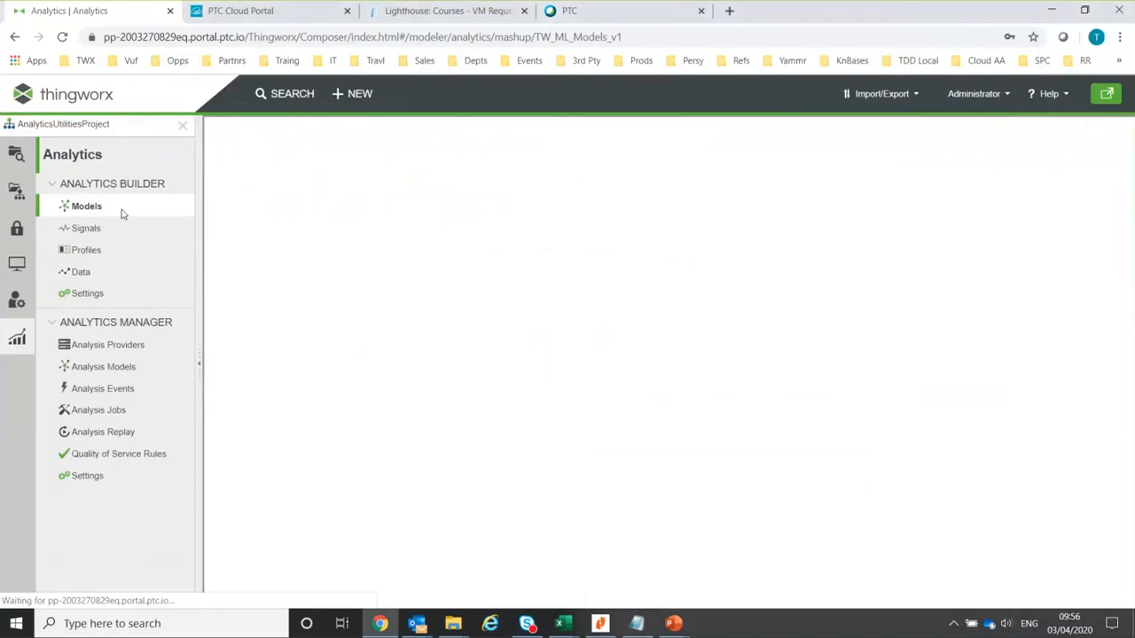
Open the concrete-m1 model's results from the Analytics Models list
click(85, 206)
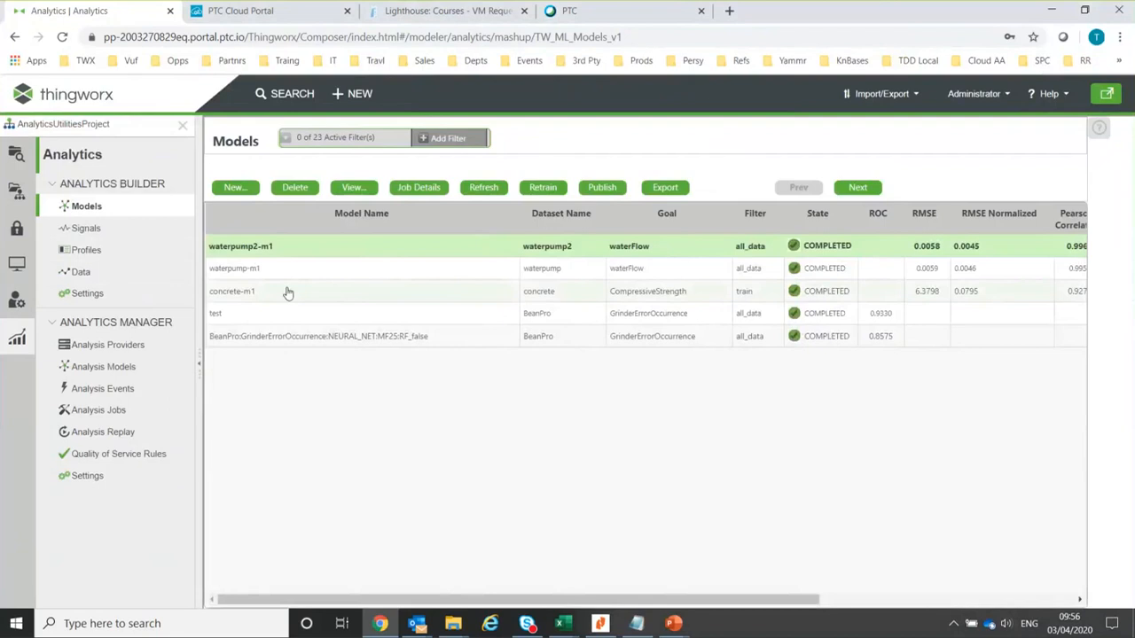
click(353, 188)
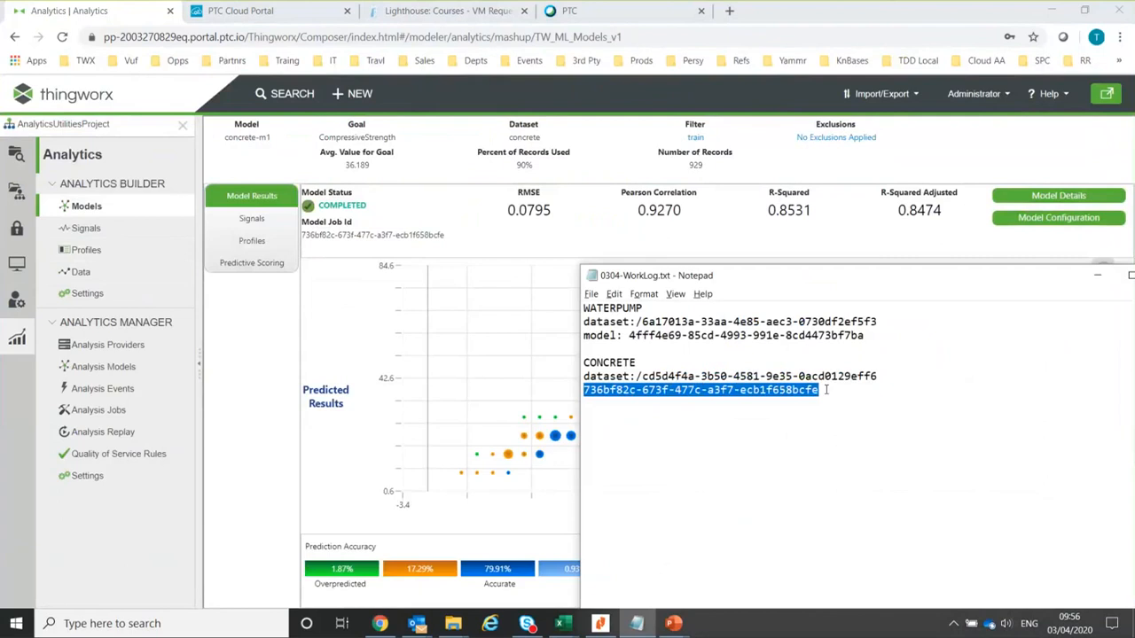
click(820, 390)
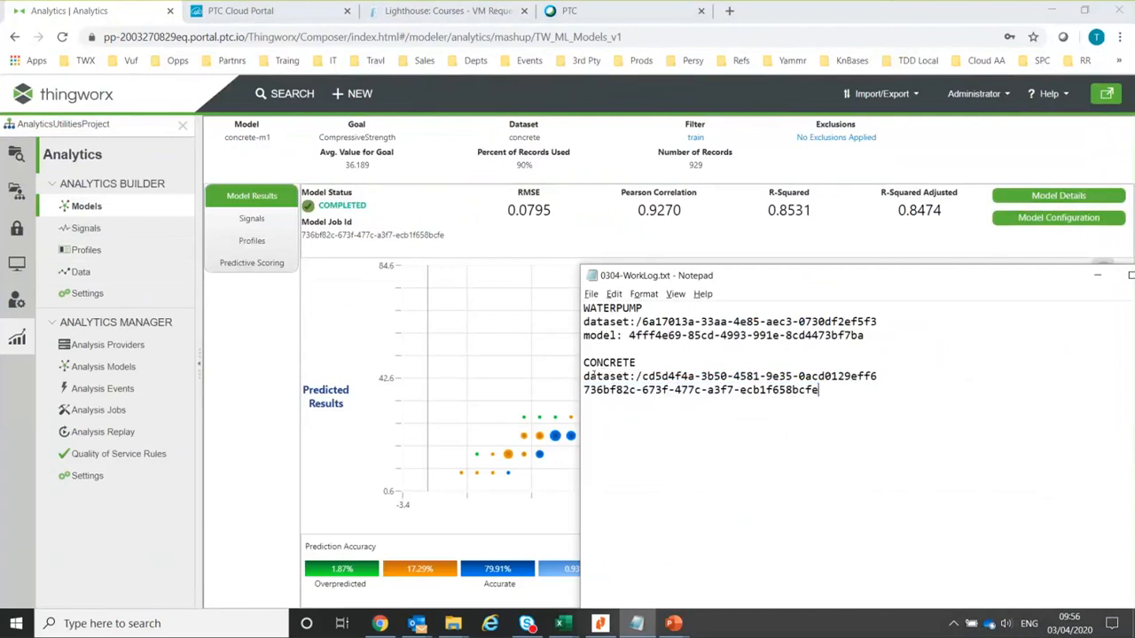
Select and copy the concrete dataset id and model id from the Notepad work log
double_click(587, 376)
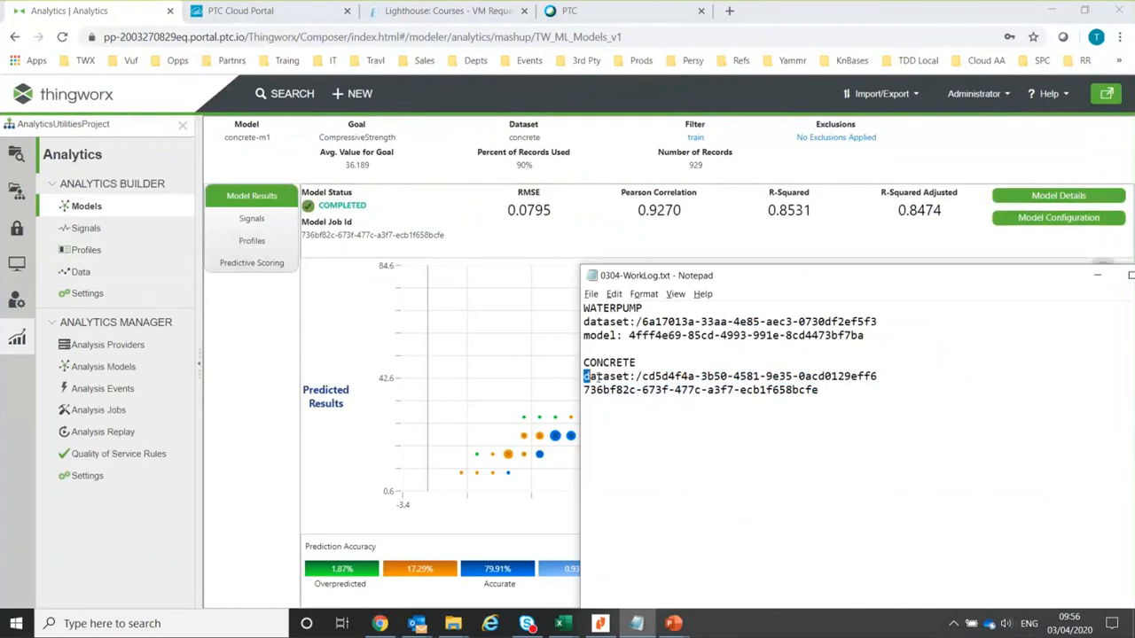
double_click(608, 376)
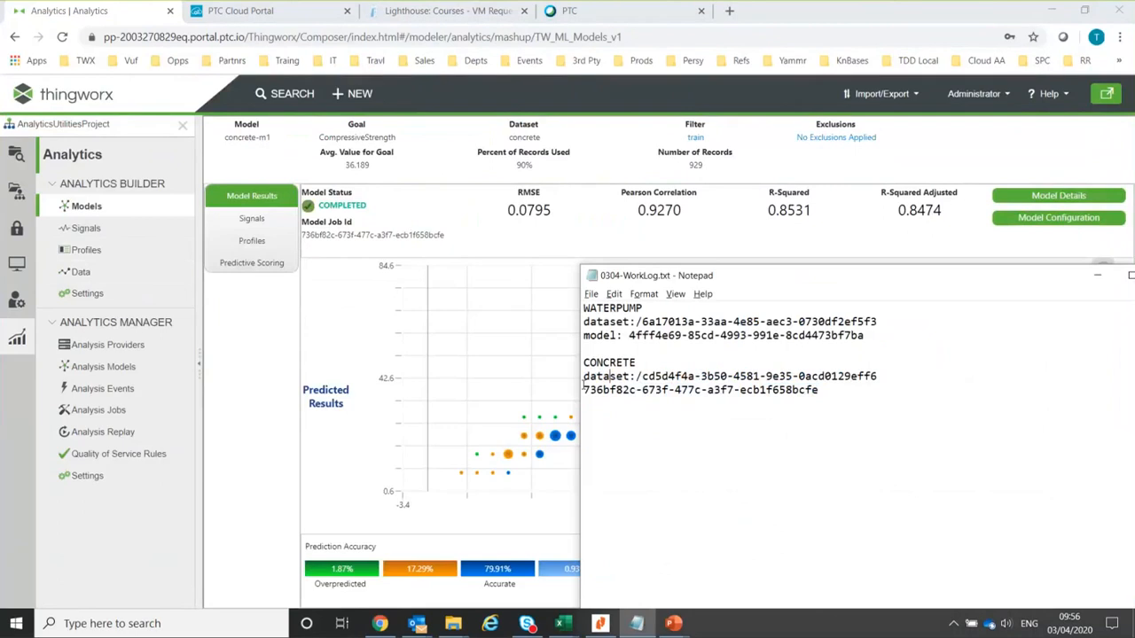
drag(584, 390, 773, 390)
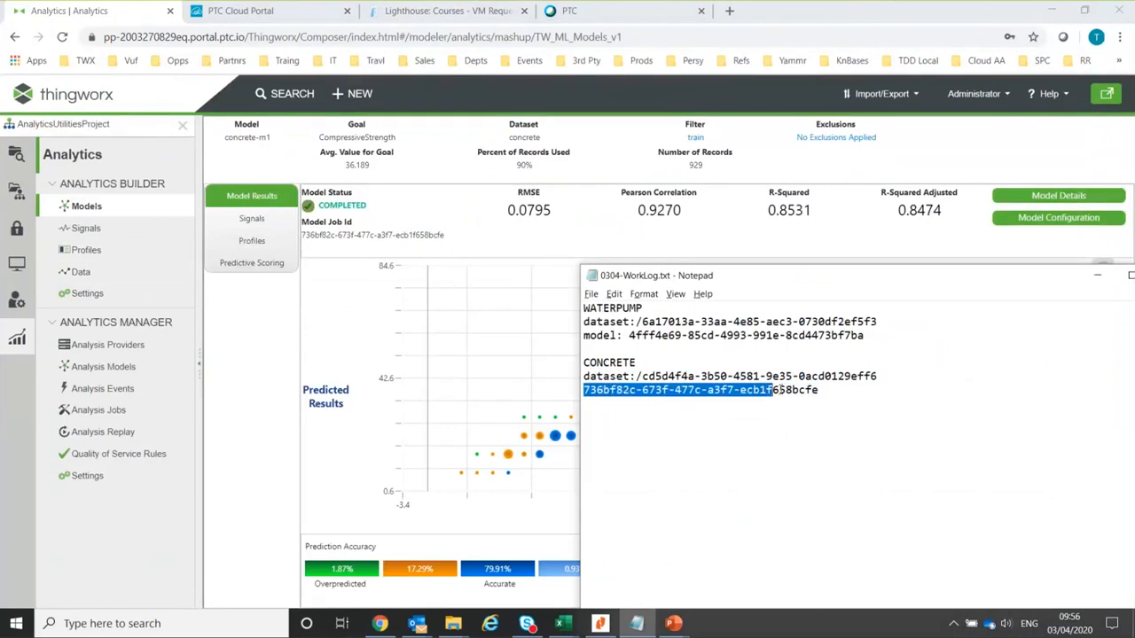
drag(769, 390, 815, 390)
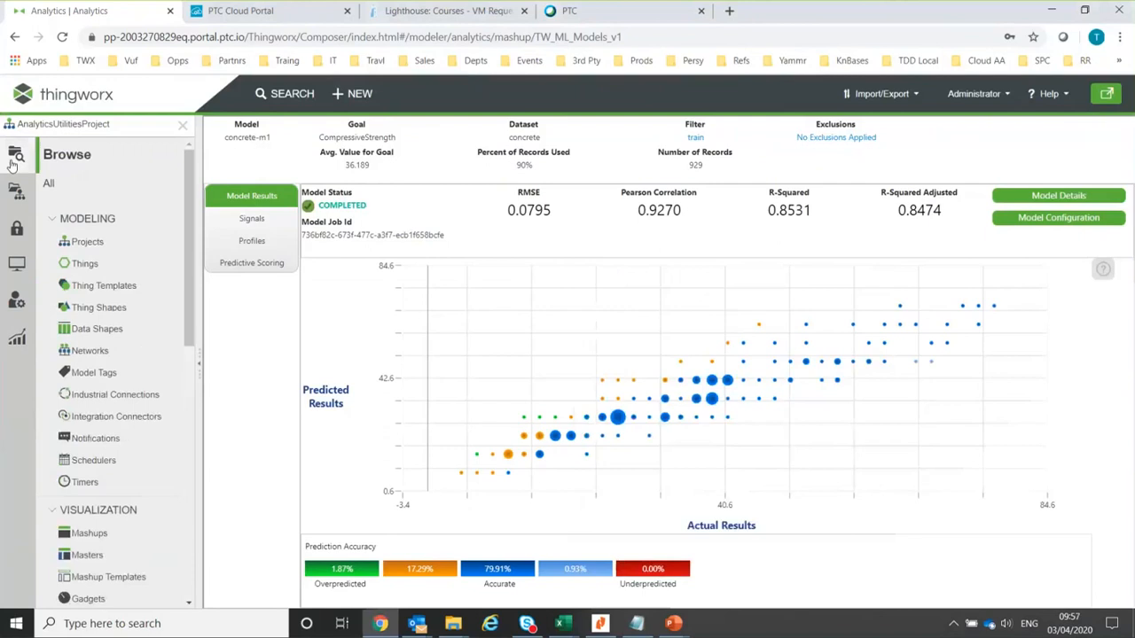
Open the ConcreteHelper thing from Browse > Things
click(85, 263)
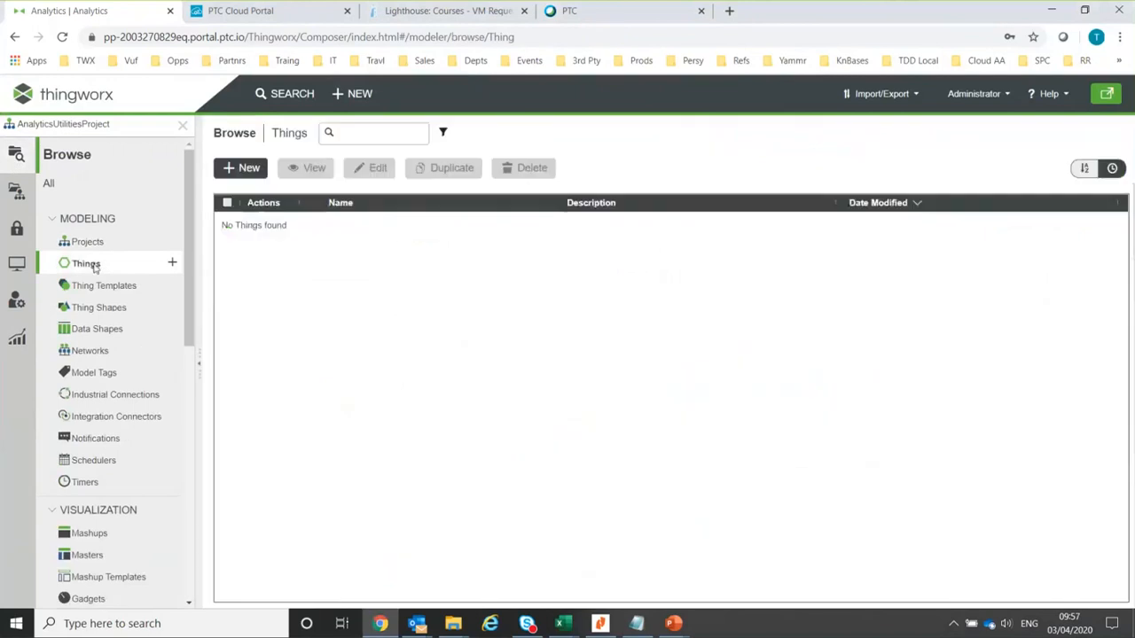
click(85, 262)
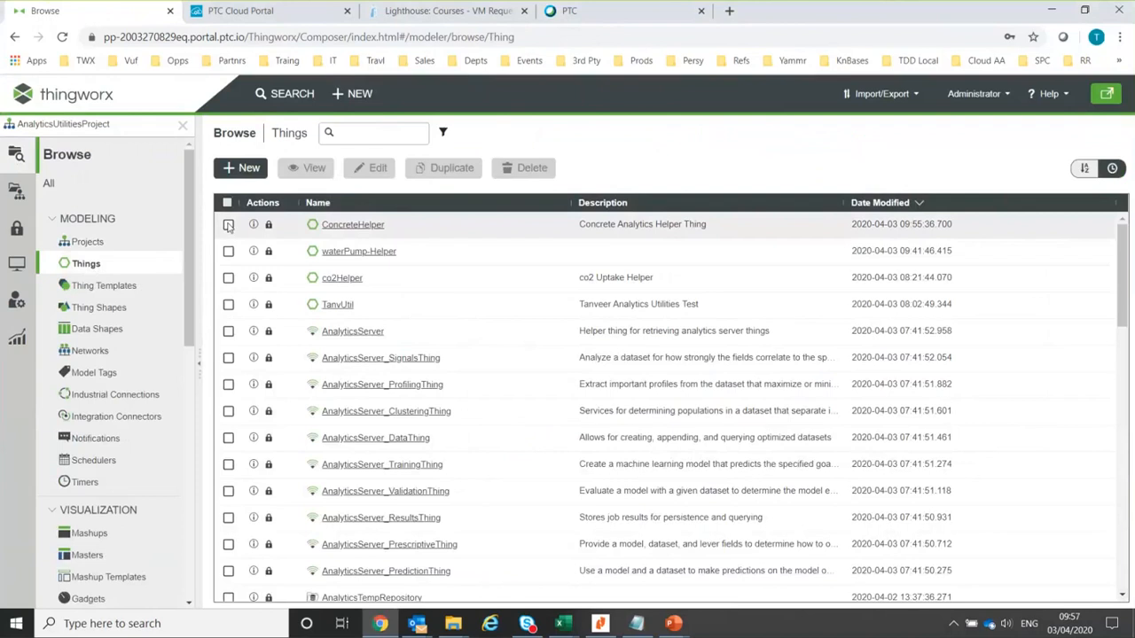
click(227, 224)
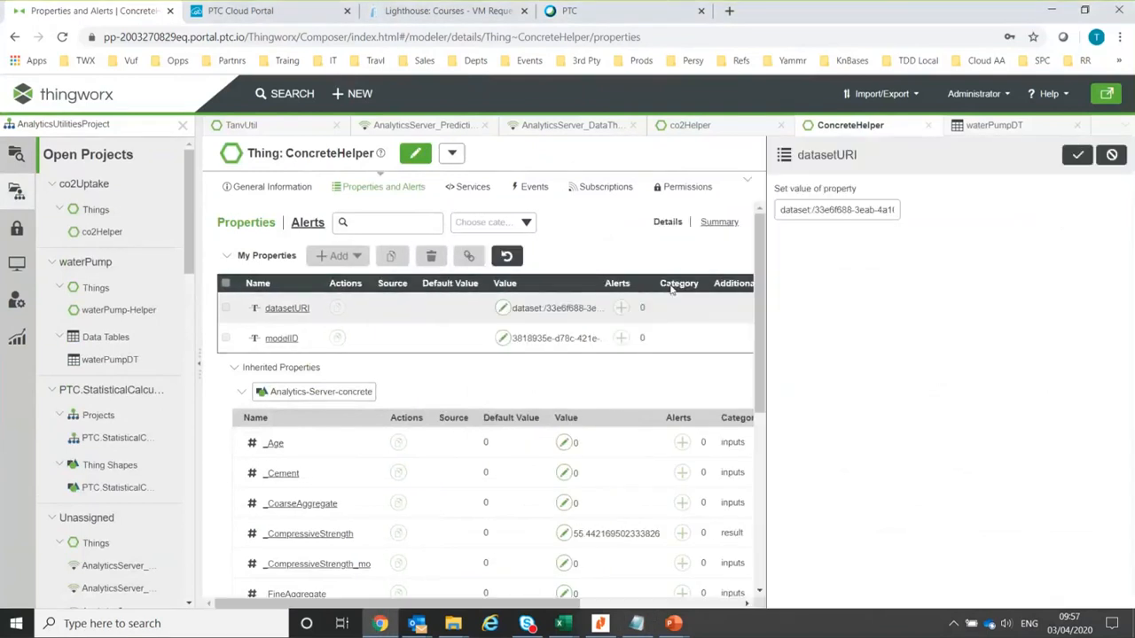
Replace ConcreteHelper's datasetURI with the concrete dataset URI and save it
triple_click(837, 209)
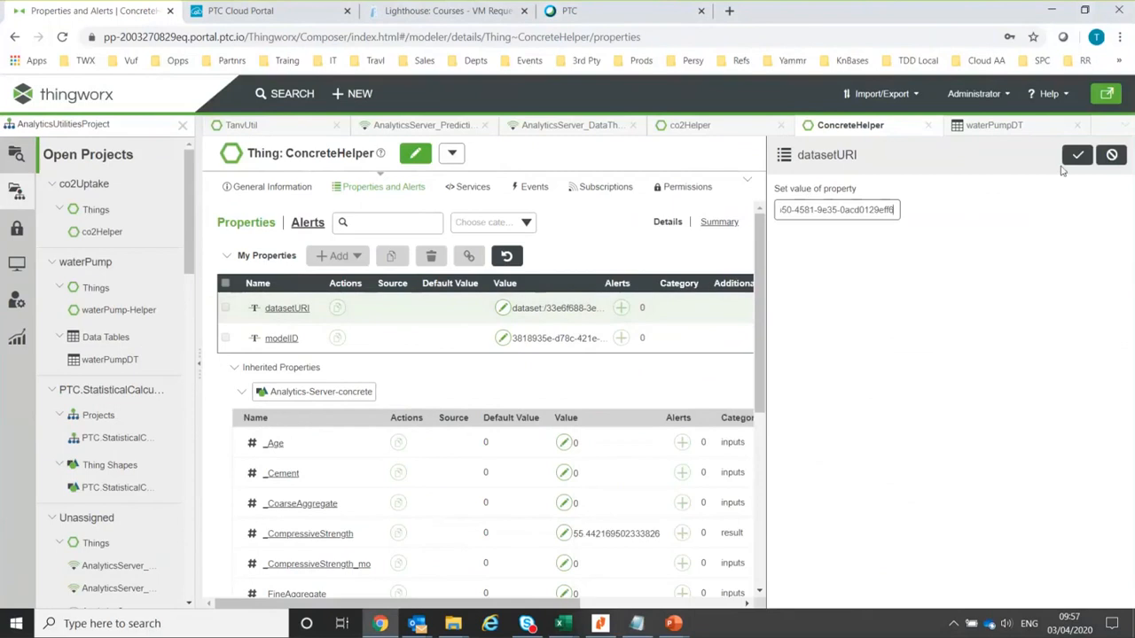
click(1078, 156)
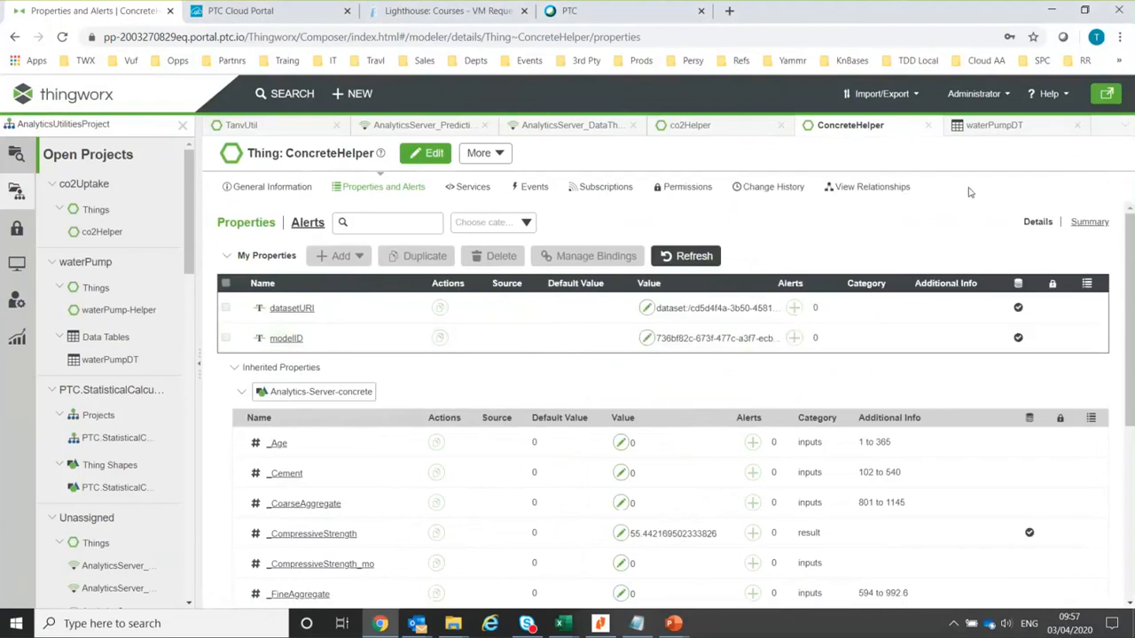
mouse_move(857, 207)
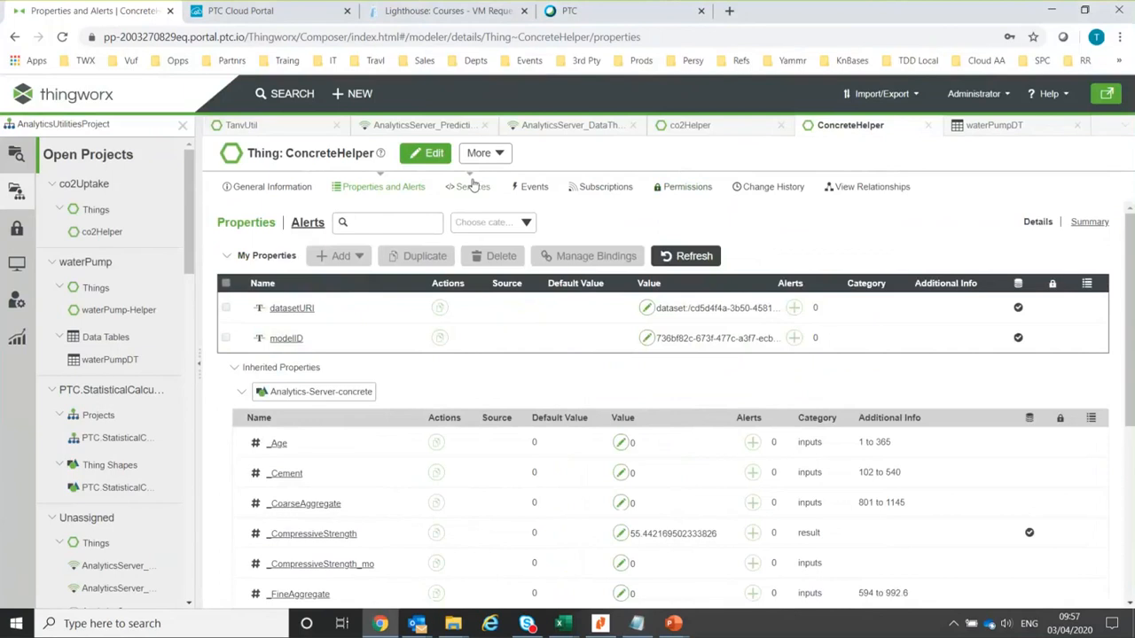
click(469, 186)
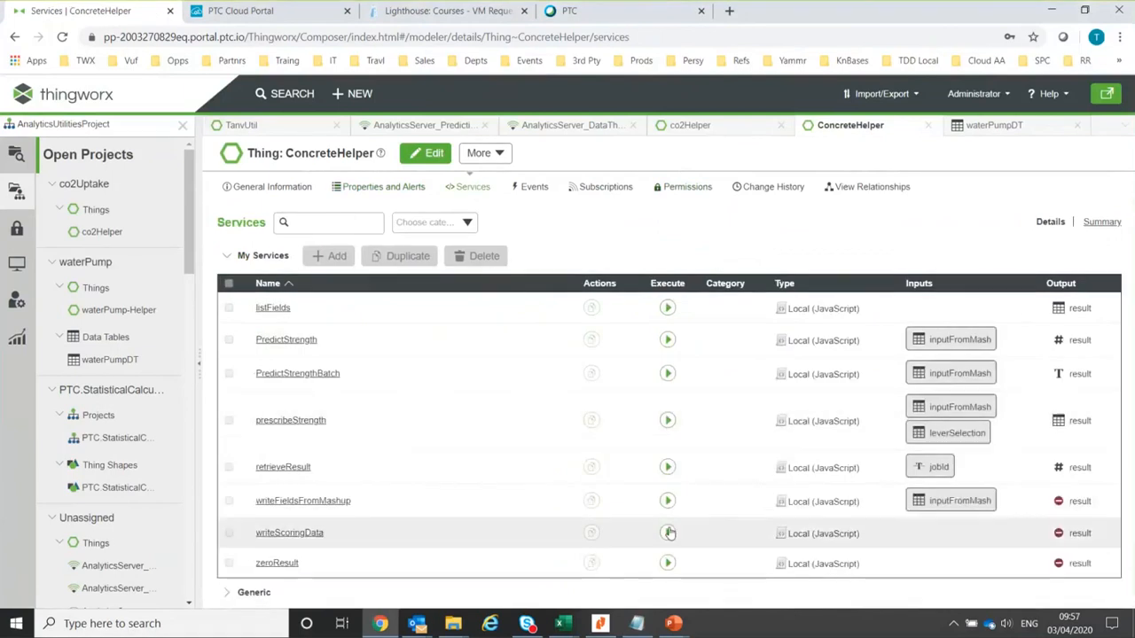
click(667, 532)
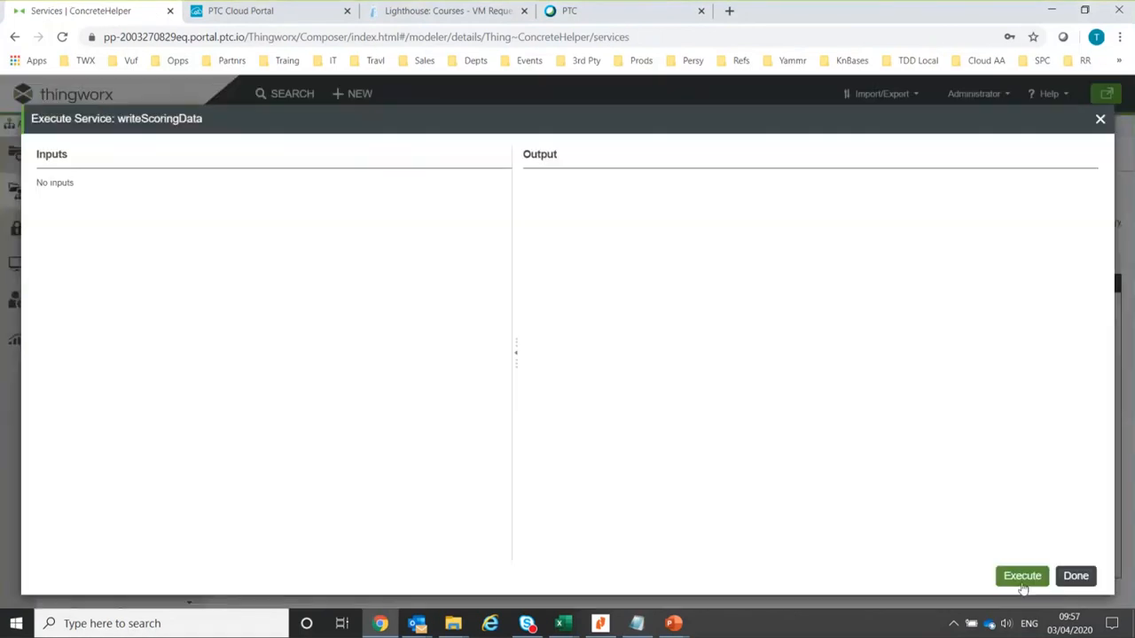
click(1021, 574)
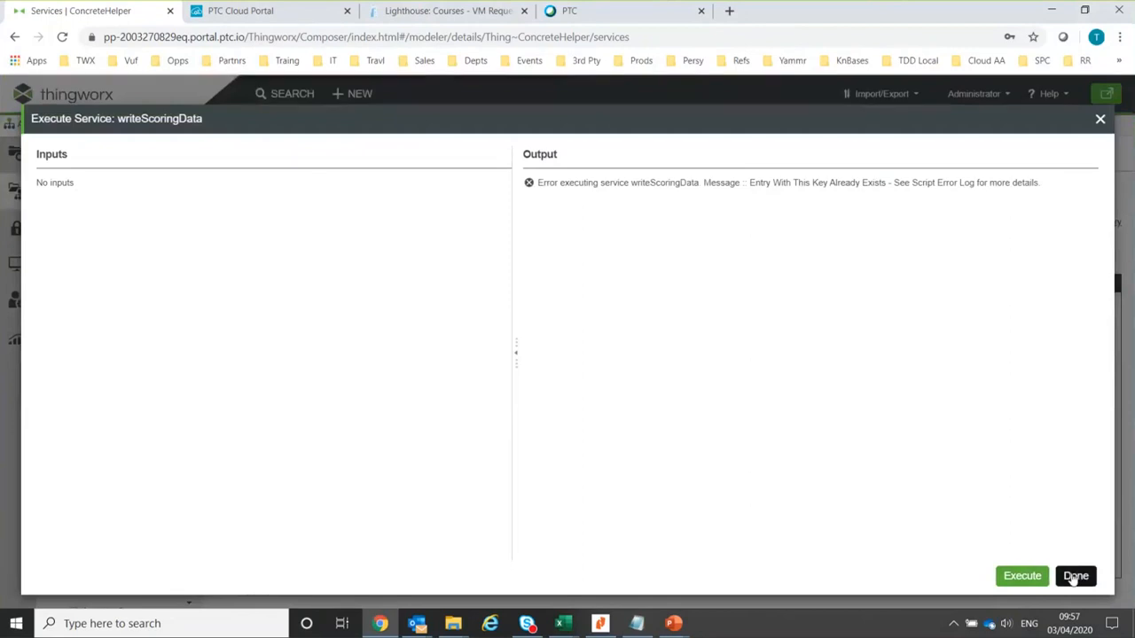
click(1075, 576)
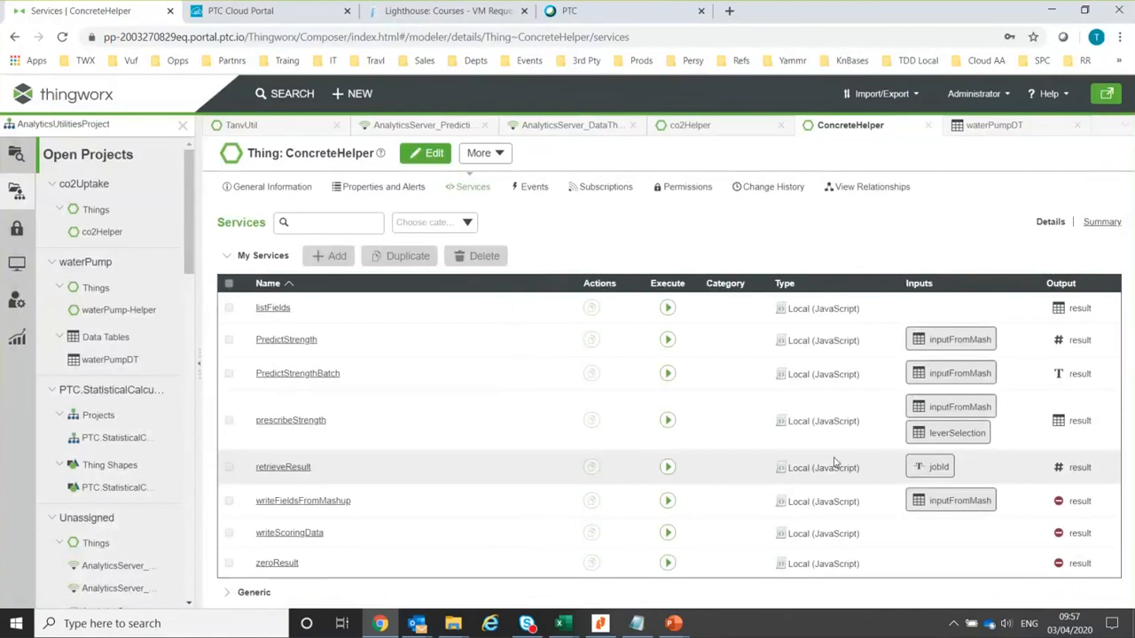
mouse_move(805, 432)
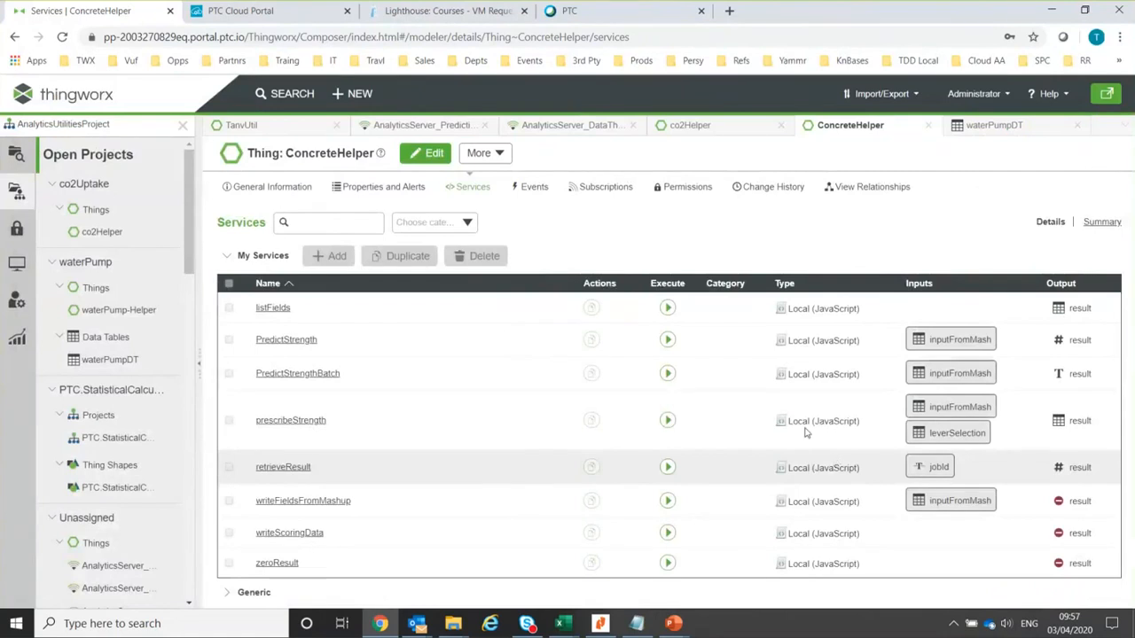
click(355, 35)
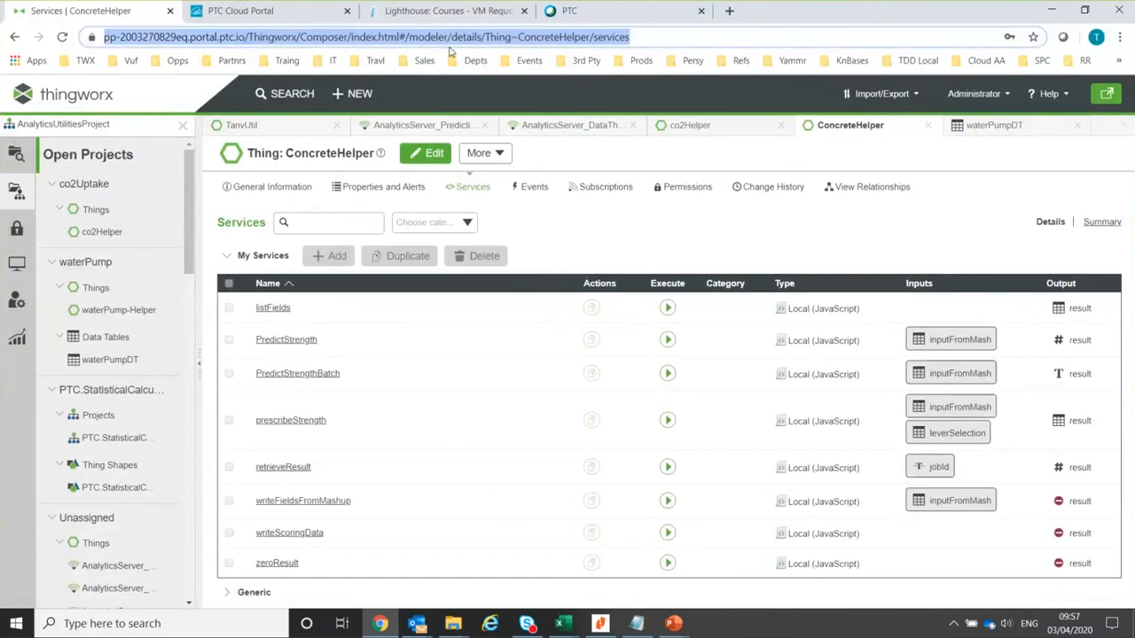
Load the Thingworx/Mashups/concretePrescMashup URL in a new Chrome tab
click(904, 11)
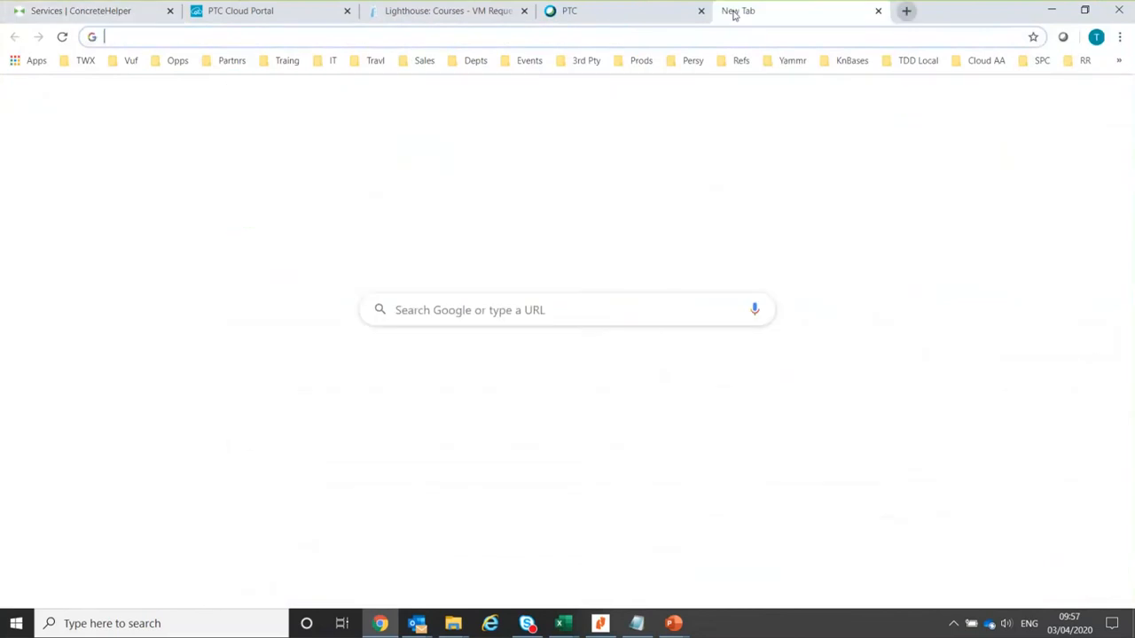
text(https://pp-2003270829eq.portal.ptc.io/Thingworx/Composer/index.html#/modeler/details/Thing~ConcreteHelper/services)
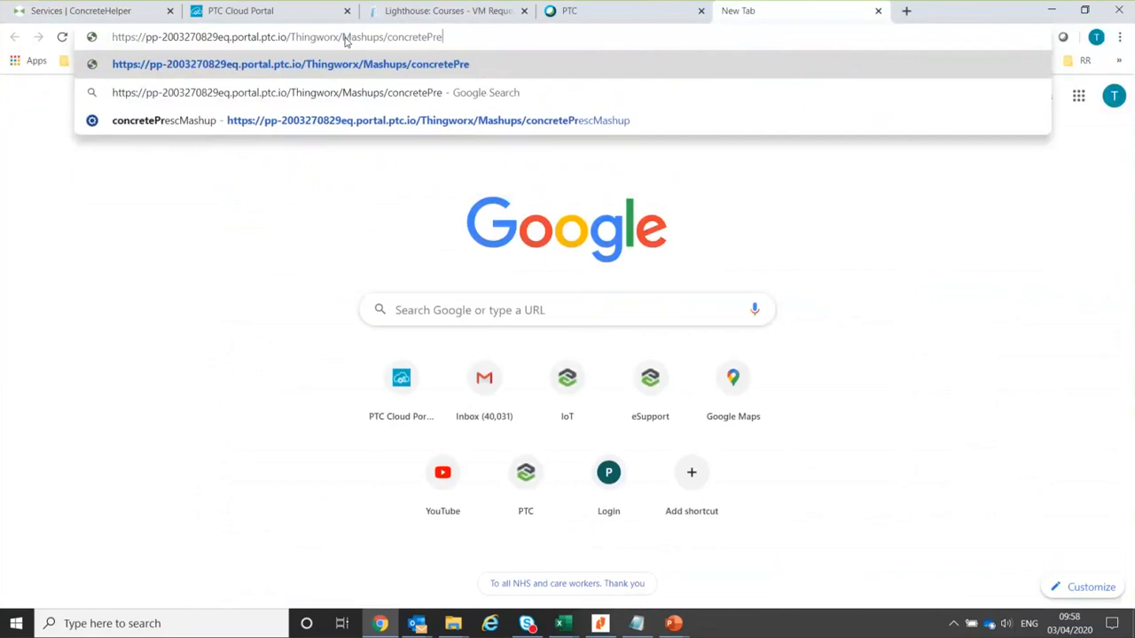
text(scMas)
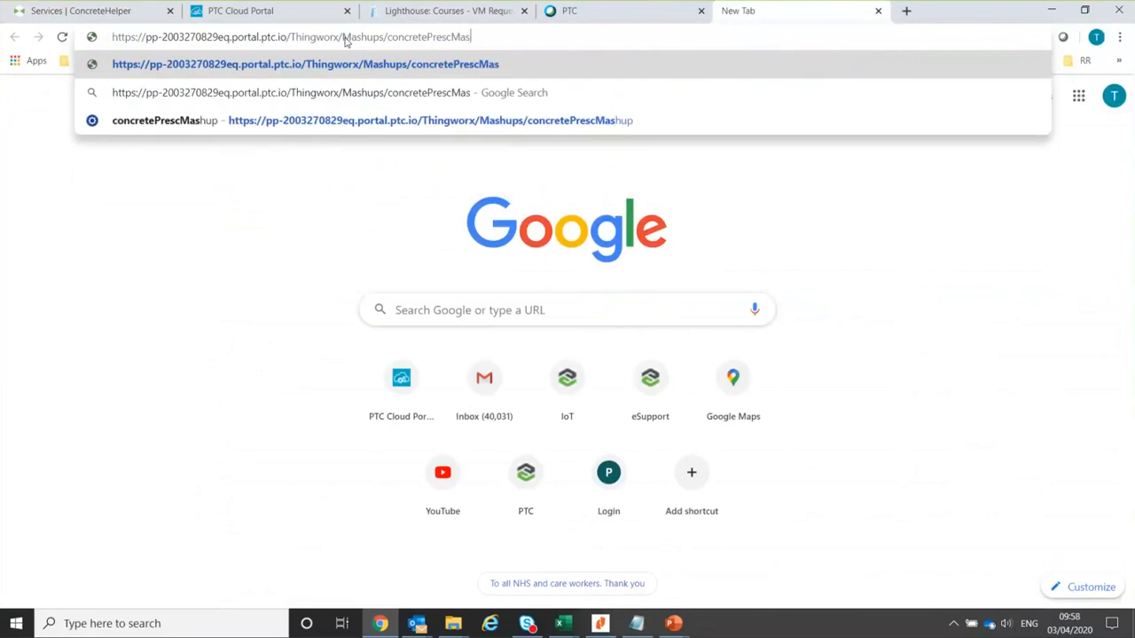
text(hup)
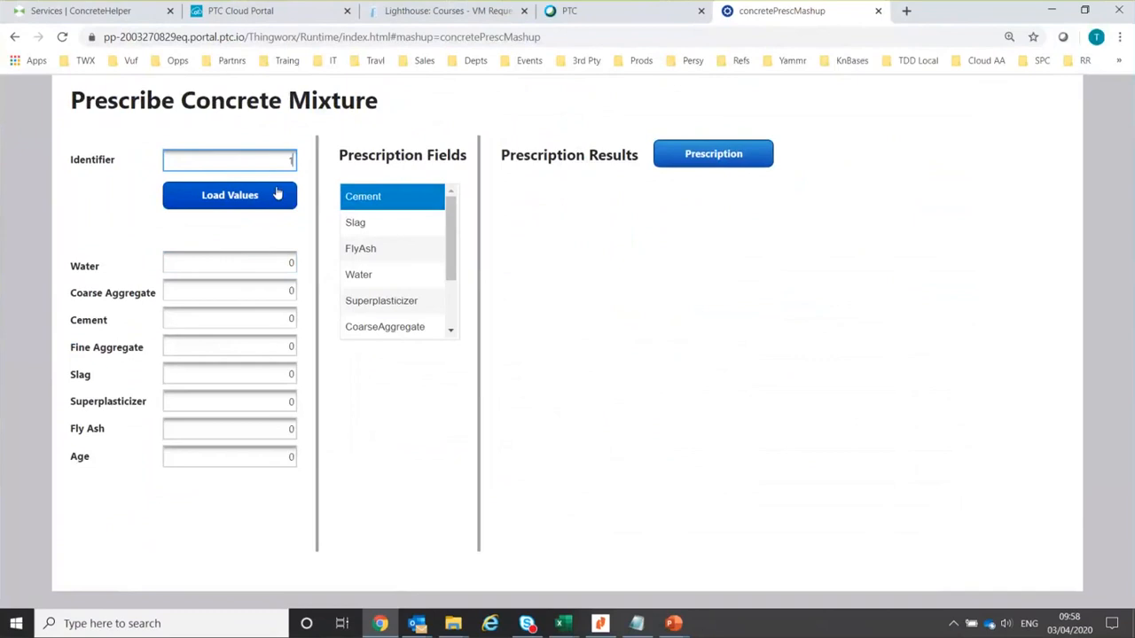
Load identifier 1's mixture values and set the Slag field to 25
click(230, 196)
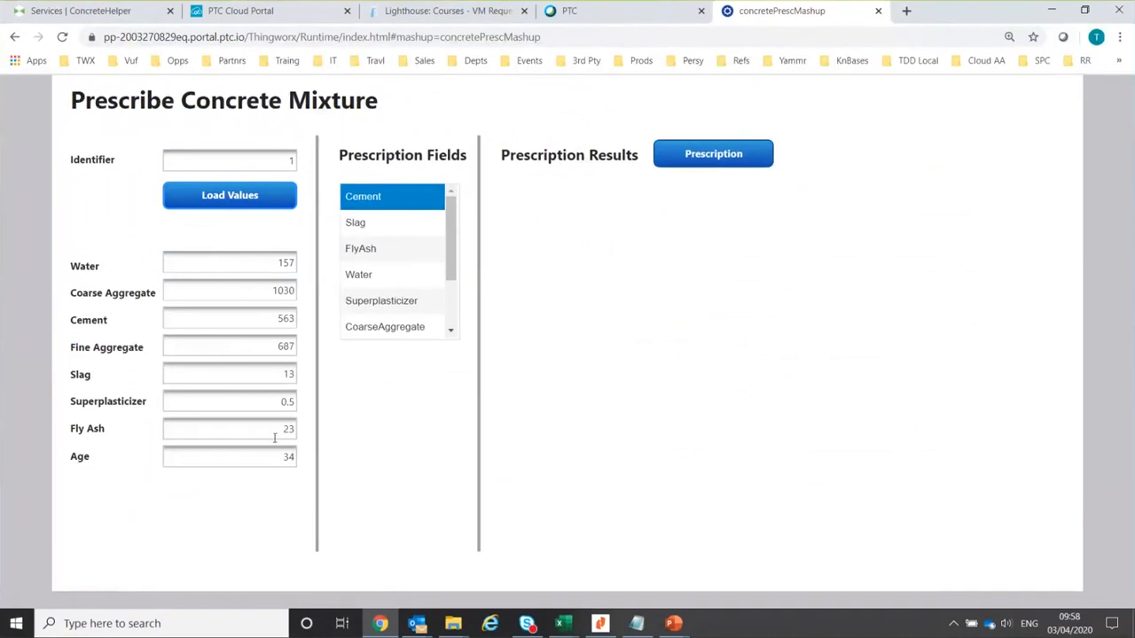
click(230, 373)
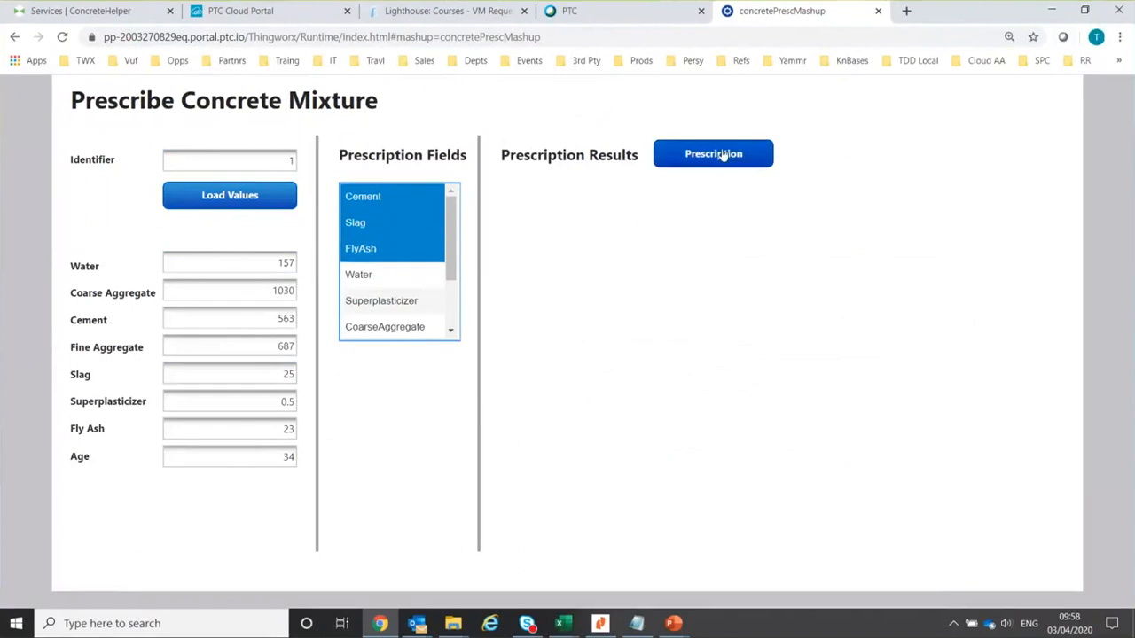
Run the Prescription to get scores 61.46 and 75.50, then return to Composer
click(713, 152)
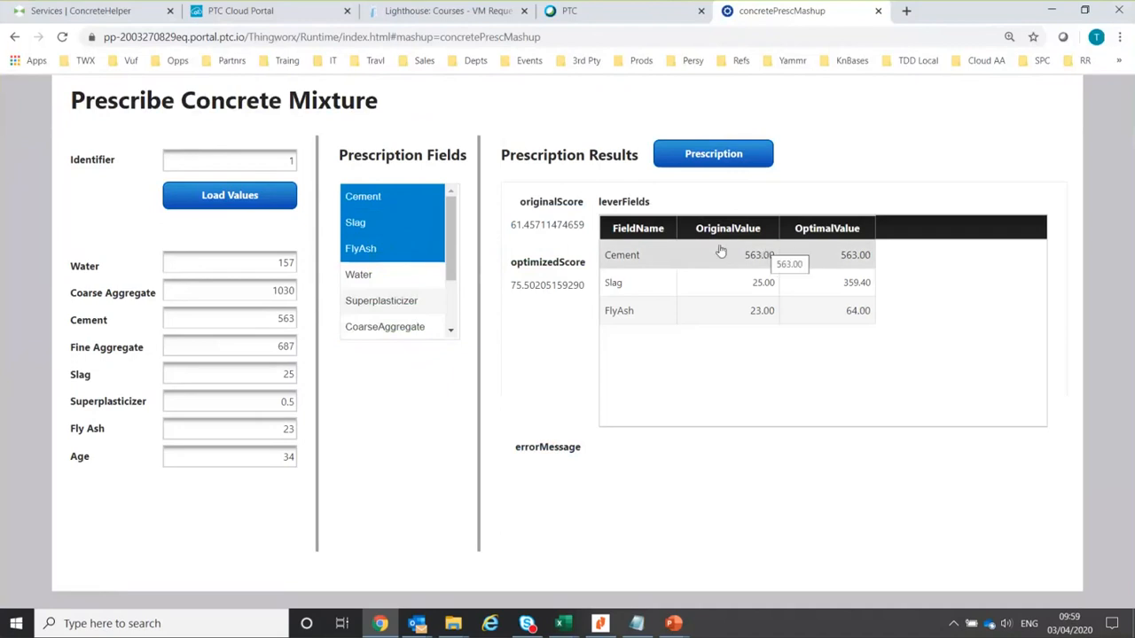
mouse_move(713, 255)
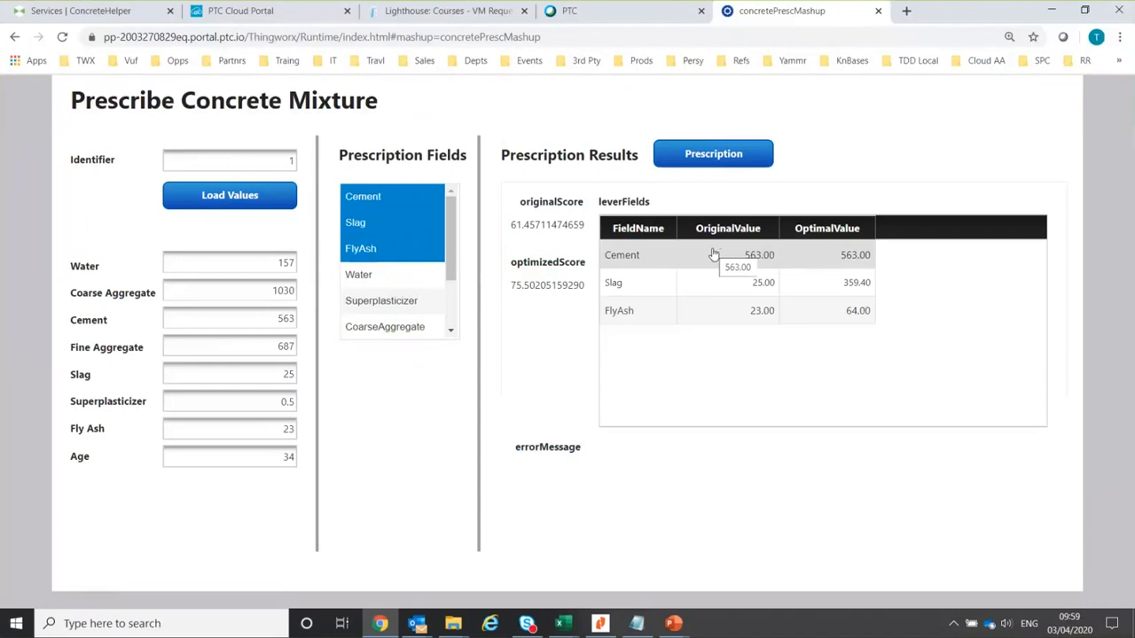
mouse_move(727, 241)
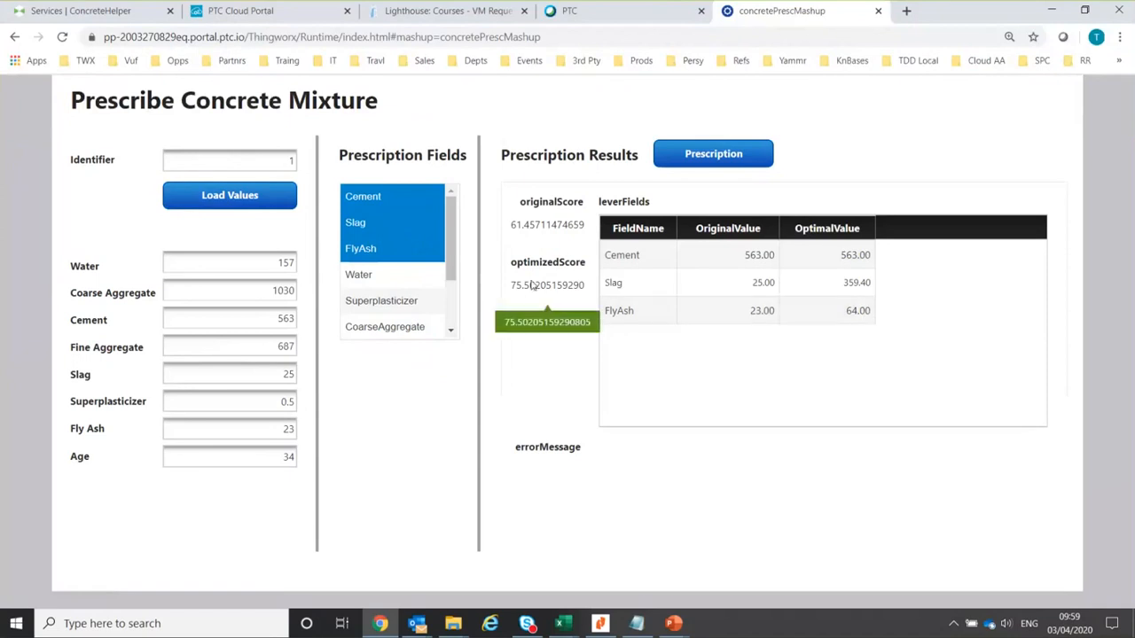
mouse_move(443, 395)
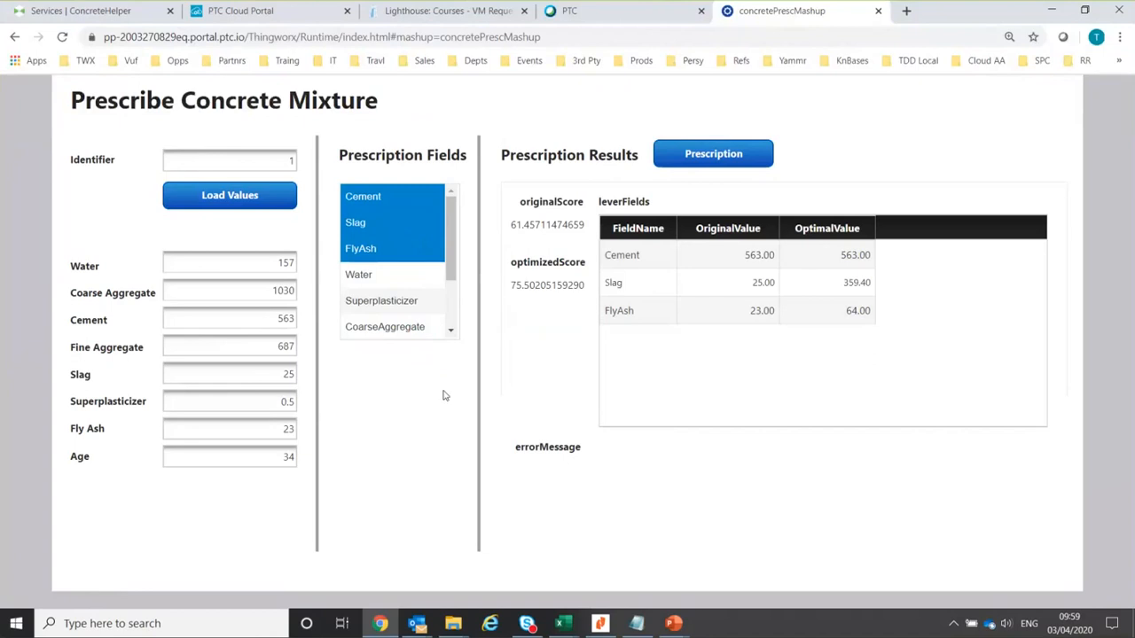
mouse_move(399, 394)
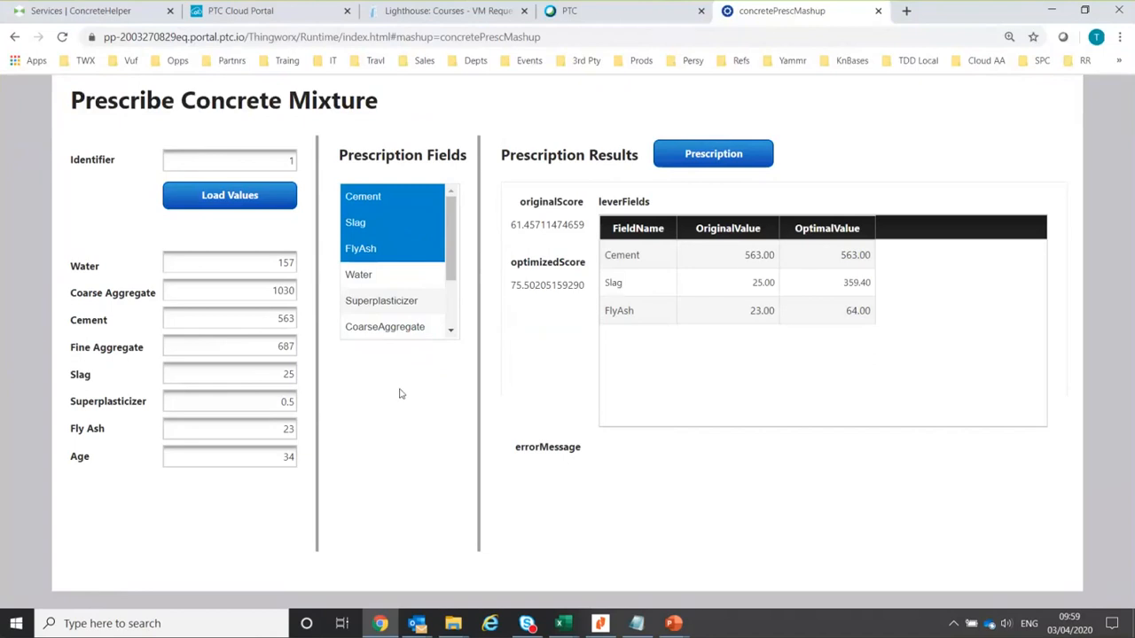
mouse_move(387, 381)
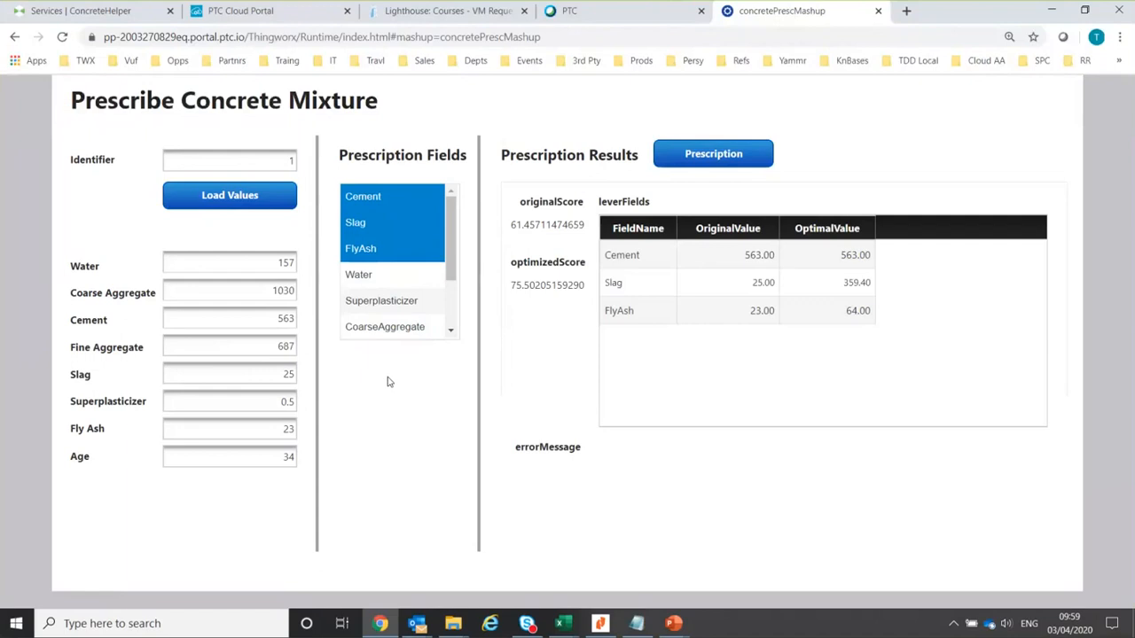
mouse_move(383, 379)
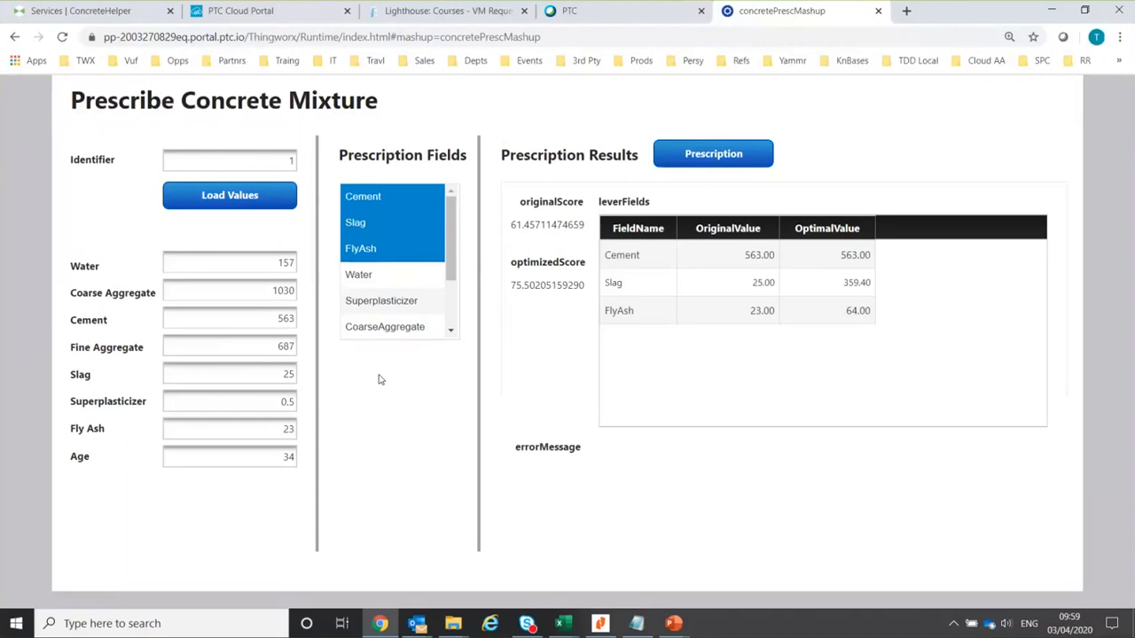
mouse_move(574, 300)
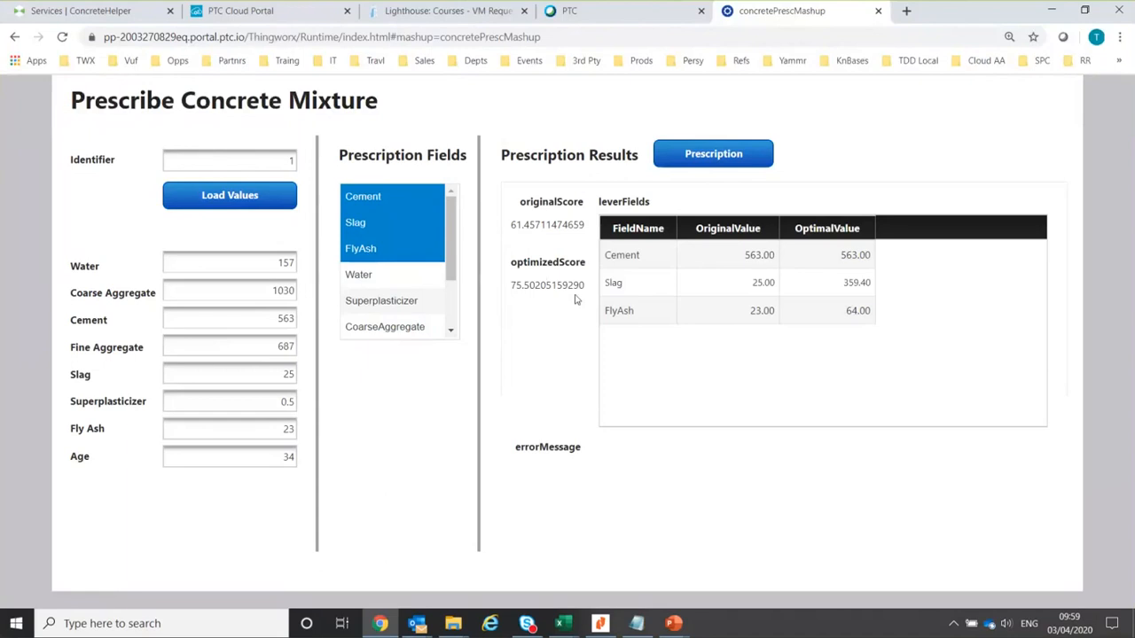
mouse_move(433, 348)
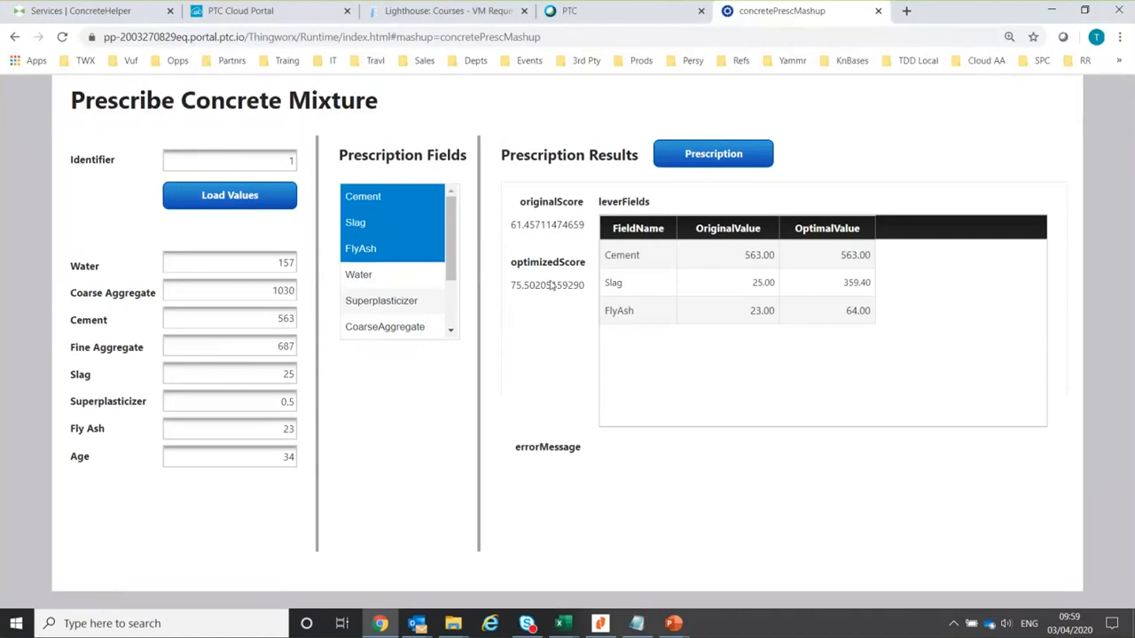
mouse_move(547, 284)
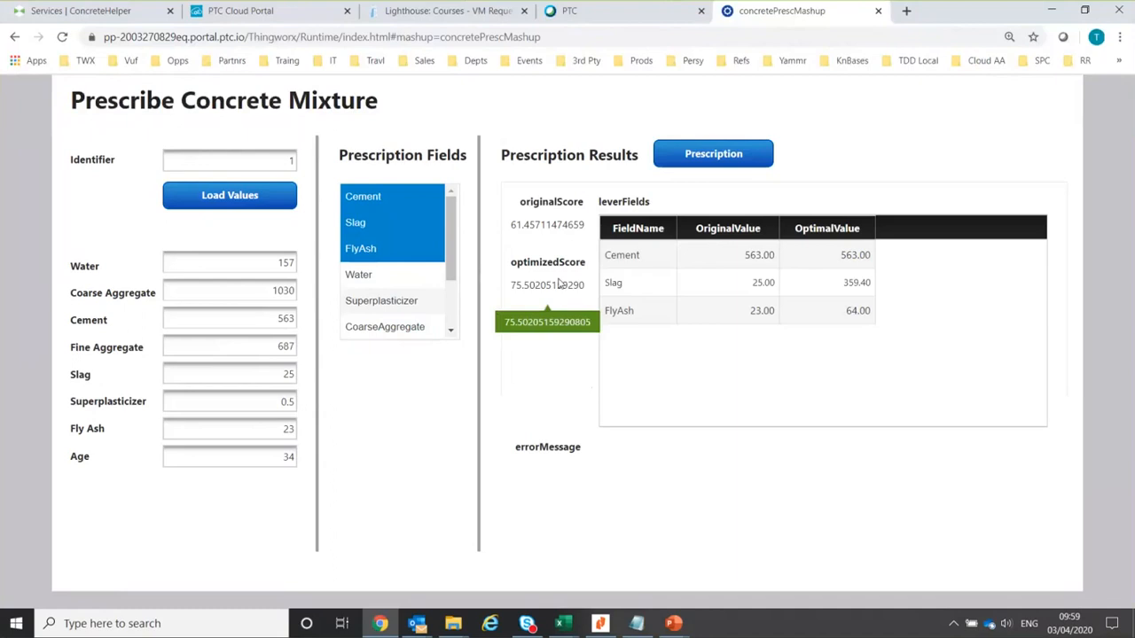
mouse_move(262, 63)
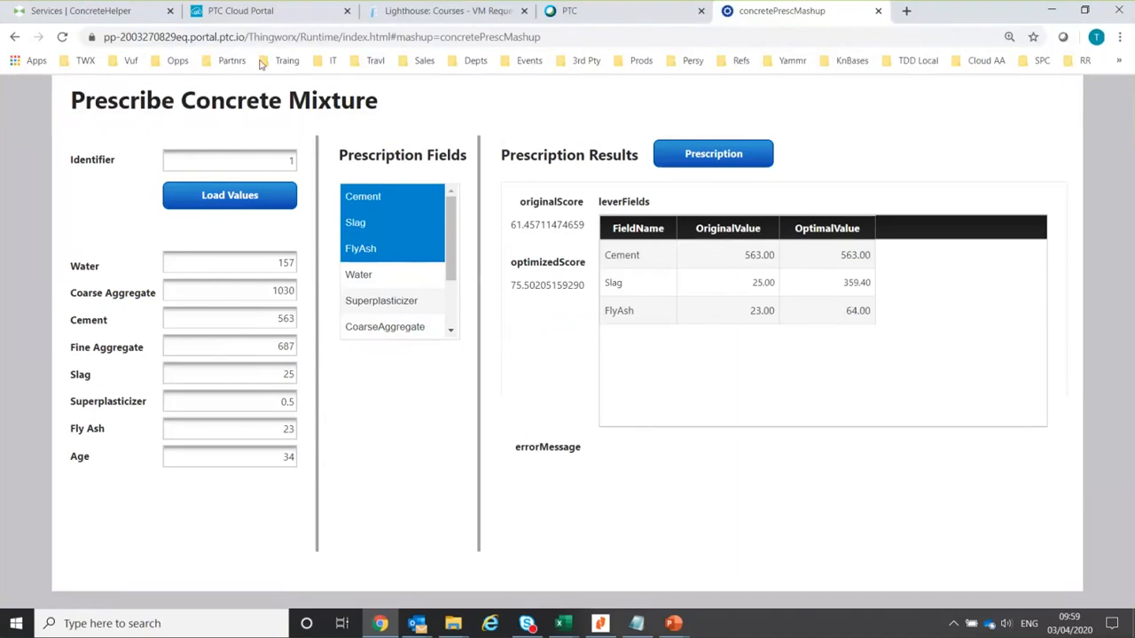
mouse_move(607, 138)
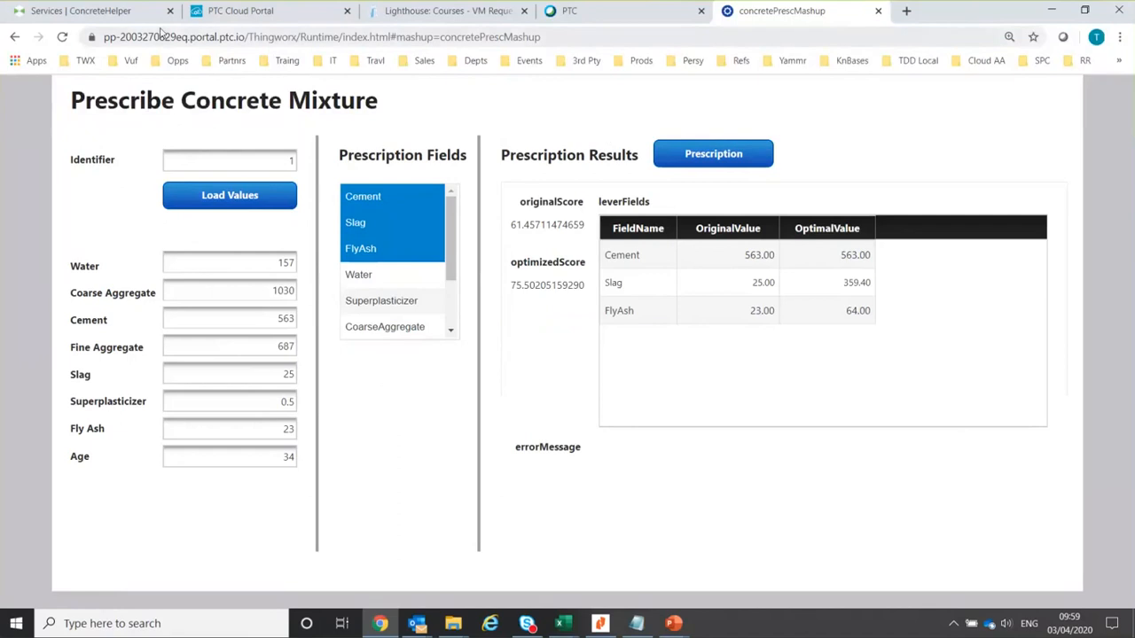
click(80, 11)
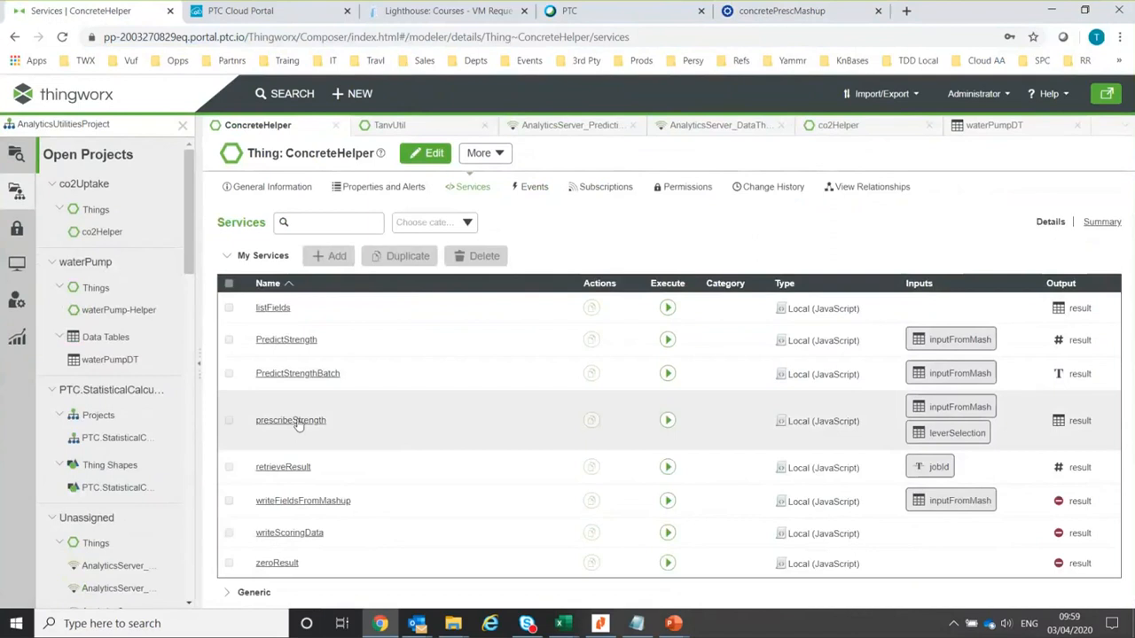
Open the prescribeStrength service script and scroll through its code
click(291, 419)
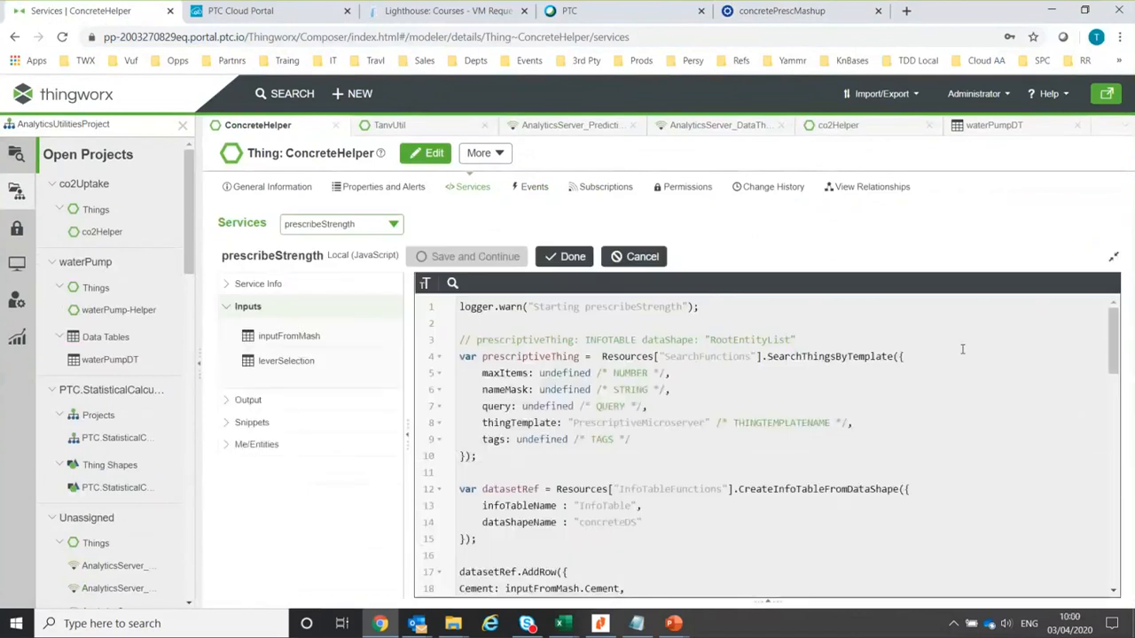
mouse_move(976, 372)
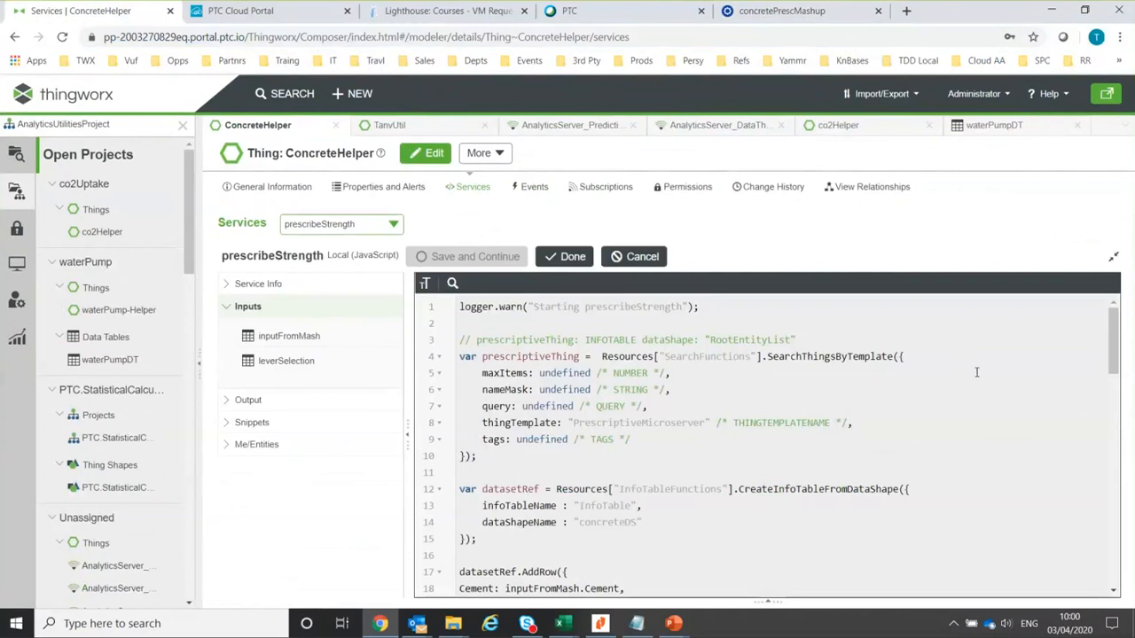
click(890, 436)
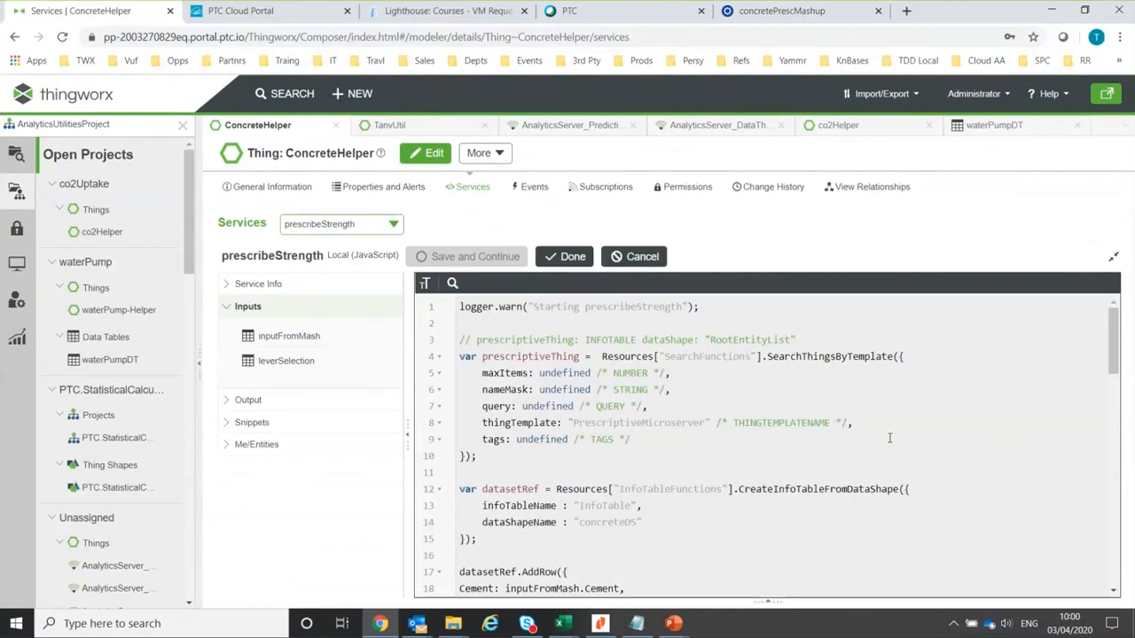
mouse_move(516, 353)
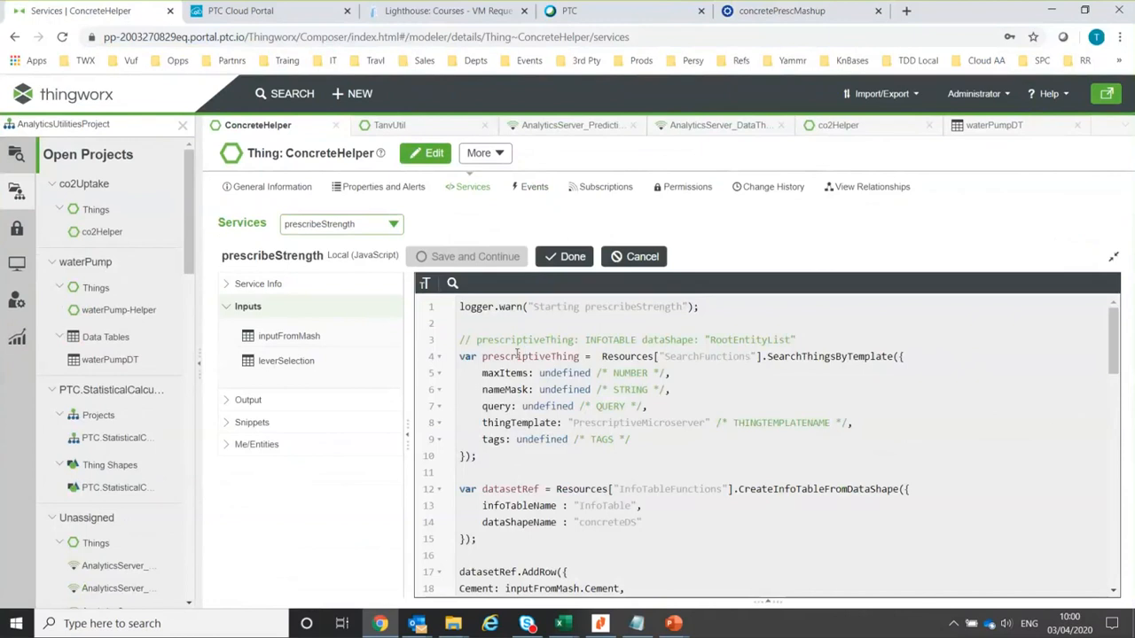
scroll(down, 3)
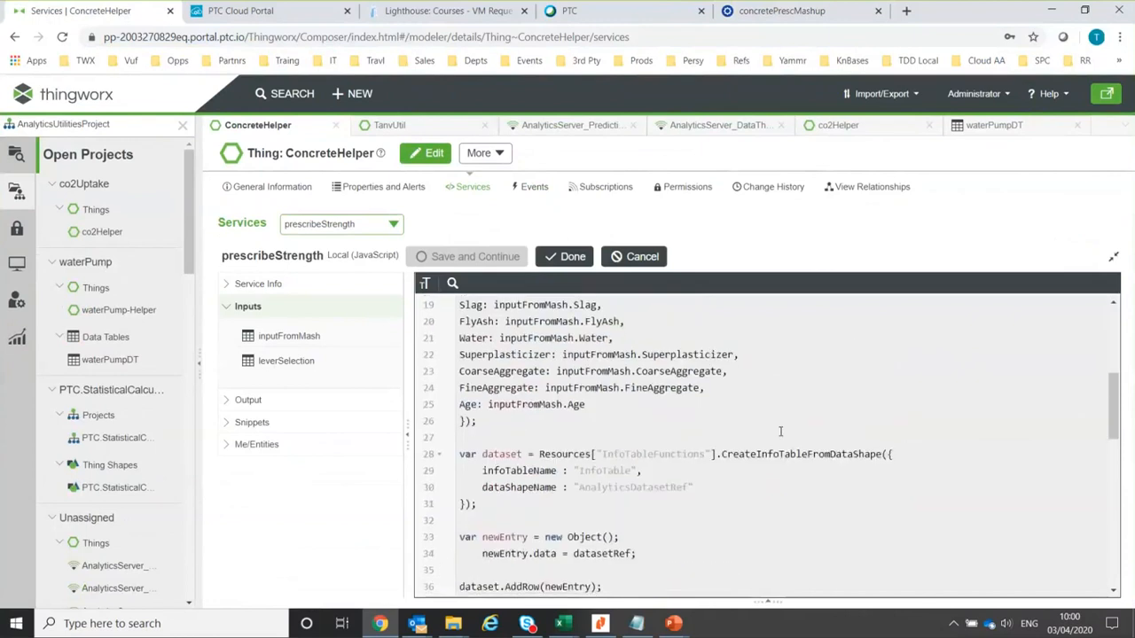
scroll(down, 3)
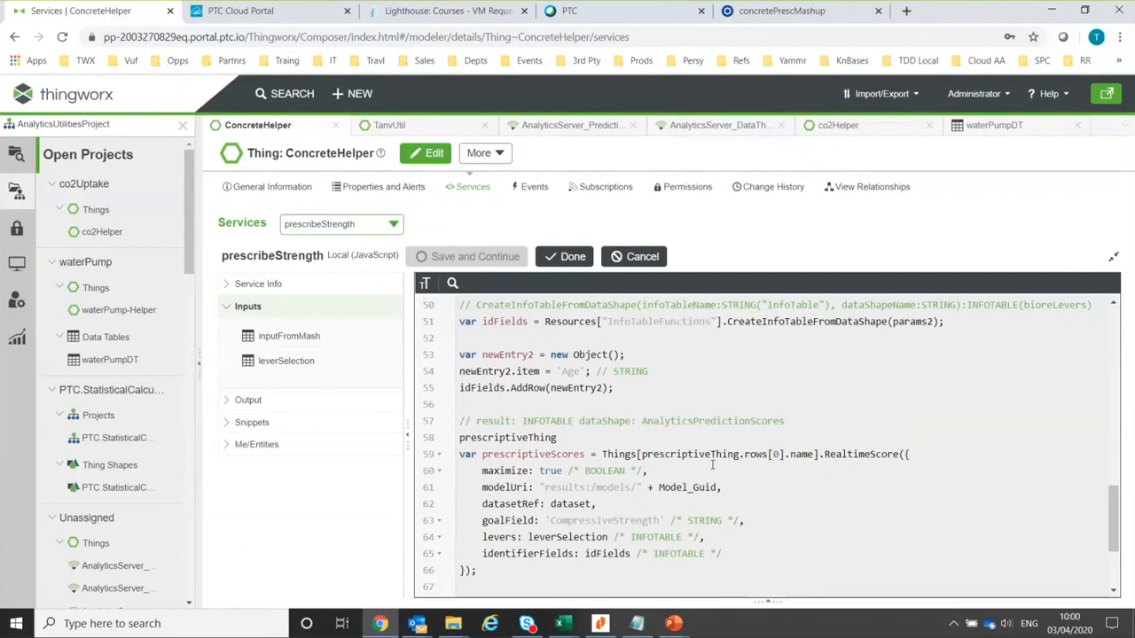
mouse_move(383, 401)
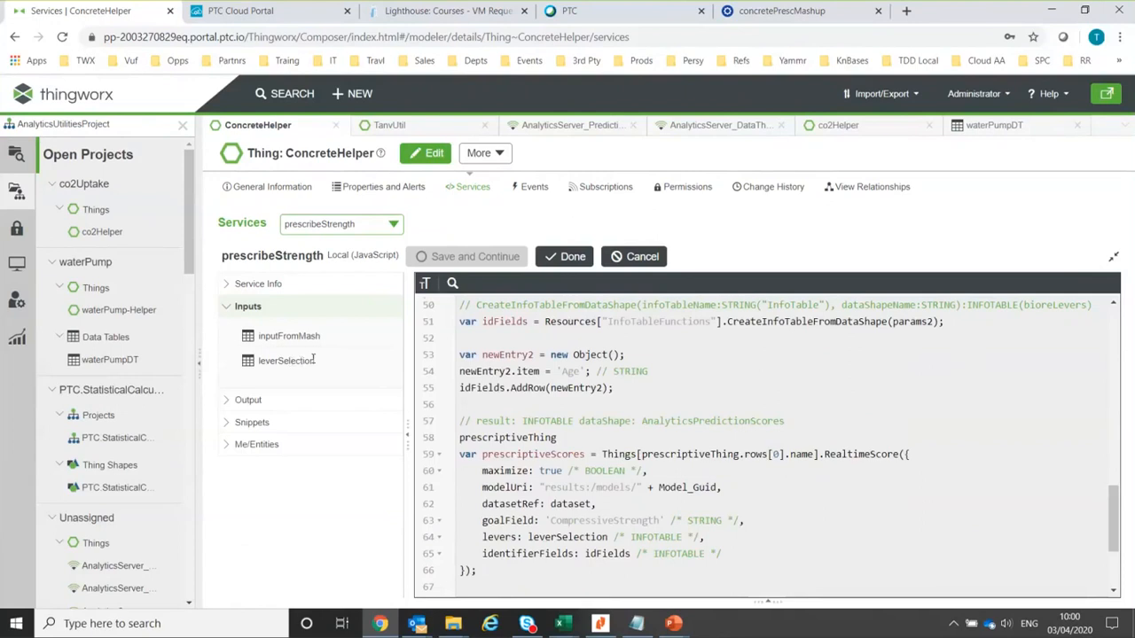
mouse_move(337, 379)
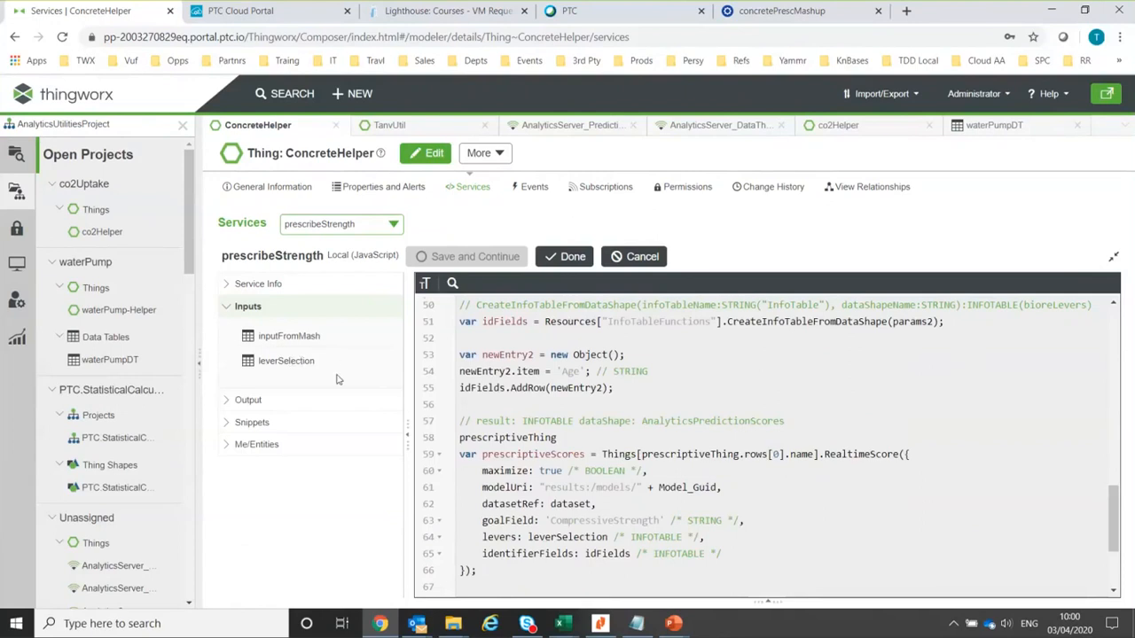
mouse_move(301, 370)
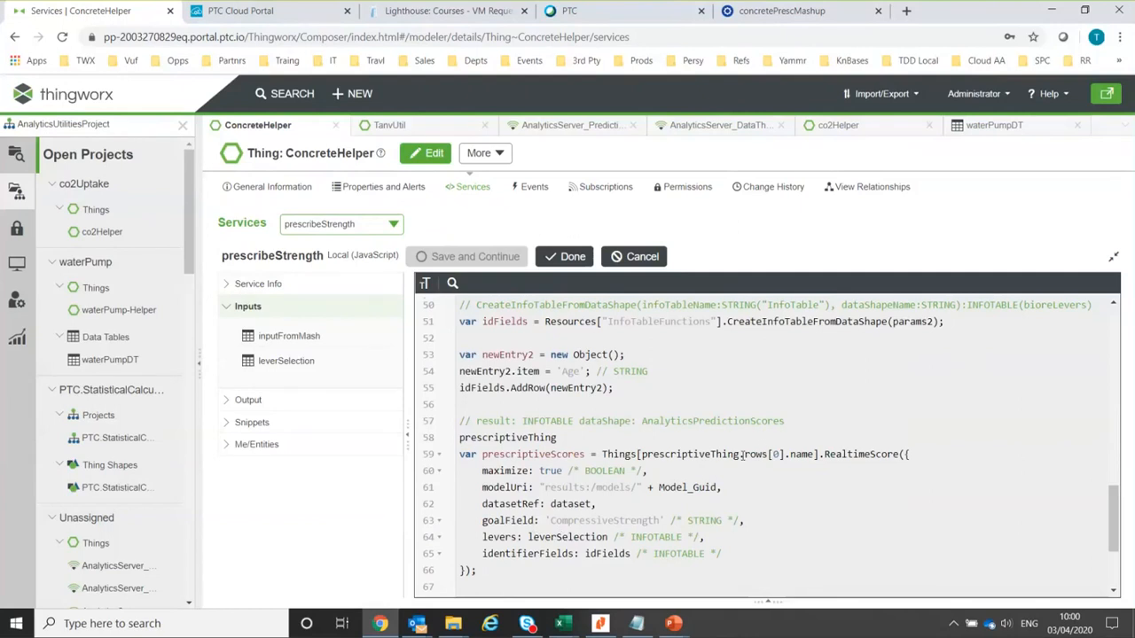
double_click(690, 454)
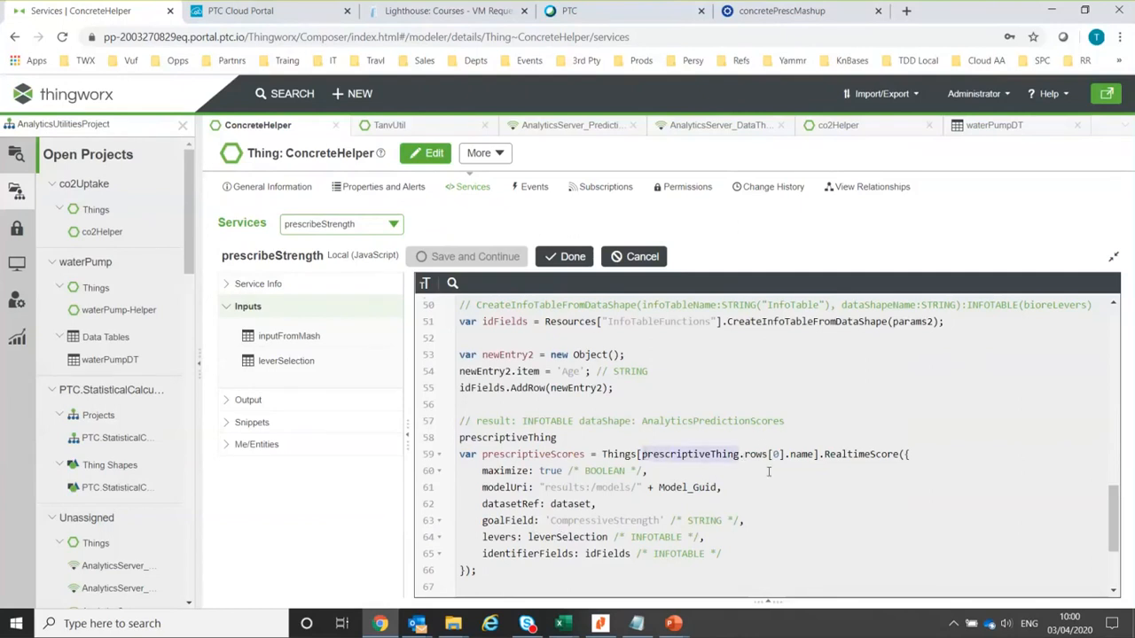